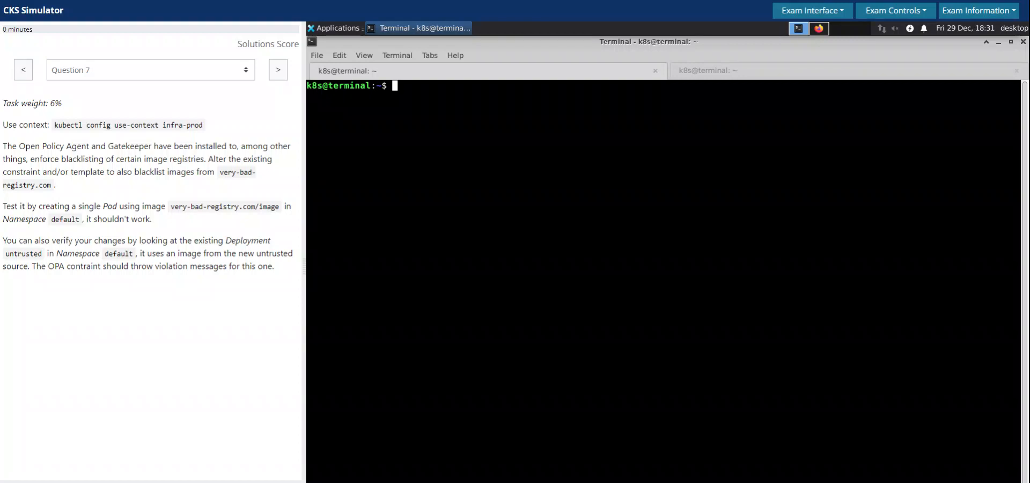
mouse_move(731, 257)
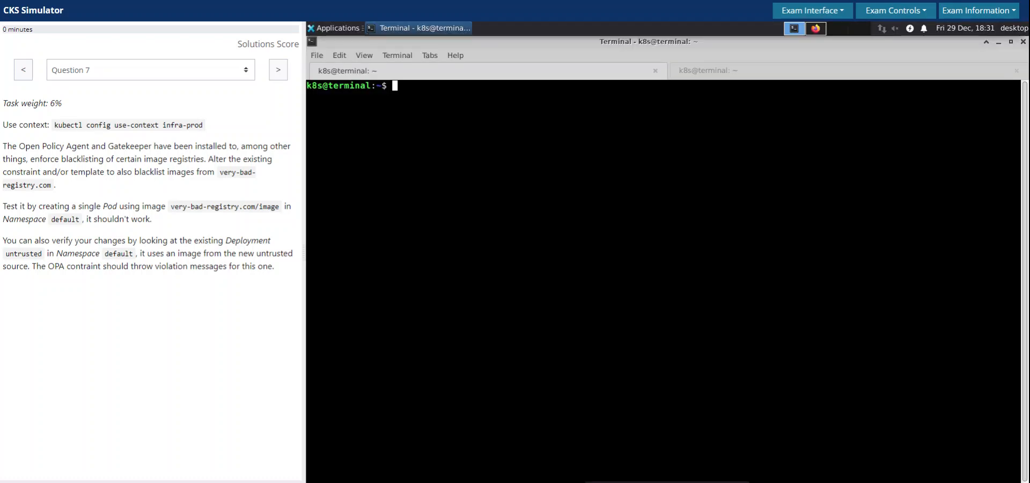
mouse_move(472, 205)
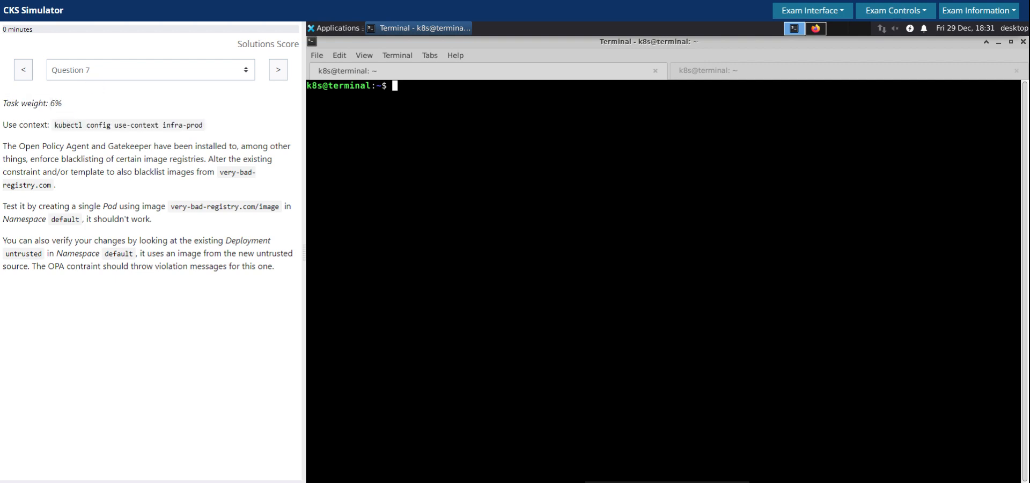
Read the task text, marking the untrusted-image, violation-message and blacklisting phrases
drag(3, 146, 89, 146)
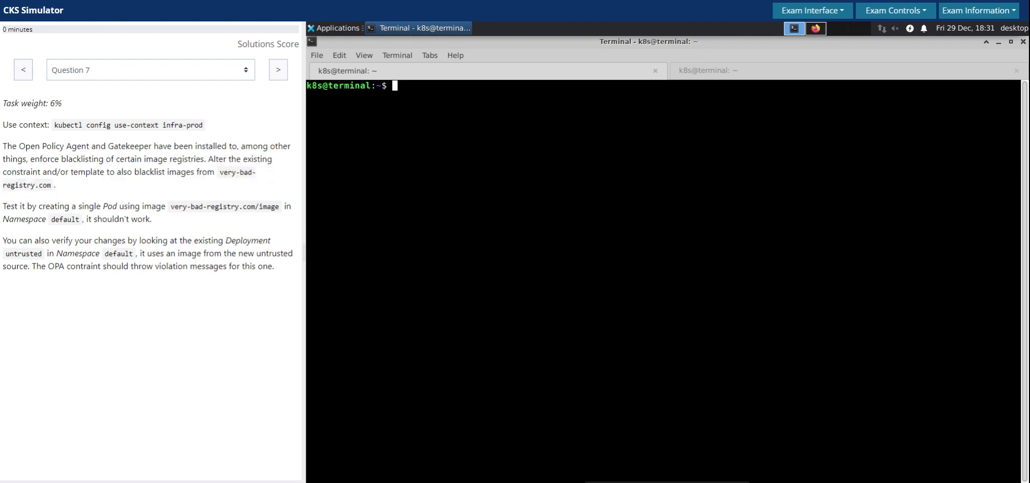
drag(12, 205, 117, 206)
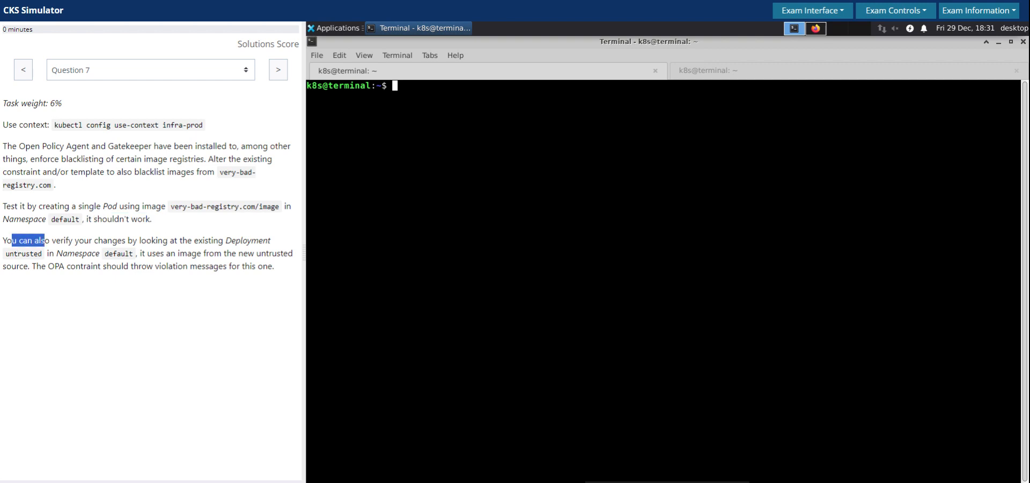
drag(10, 240, 176, 240)
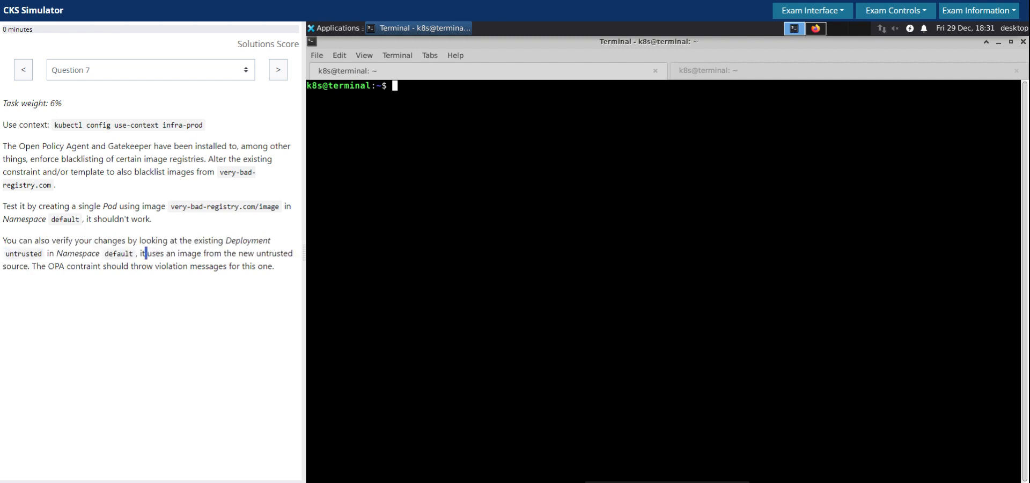
drag(145, 252, 277, 253)
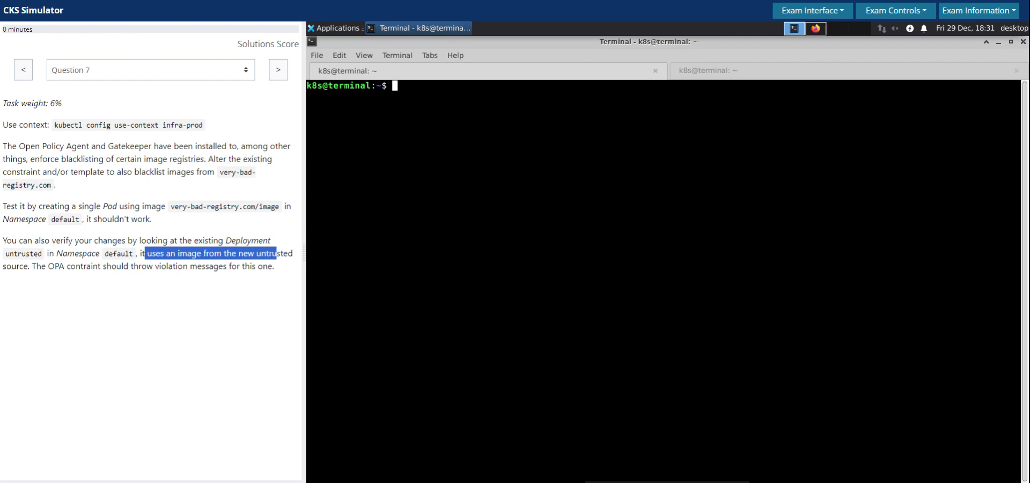
drag(276, 253, 29, 266)
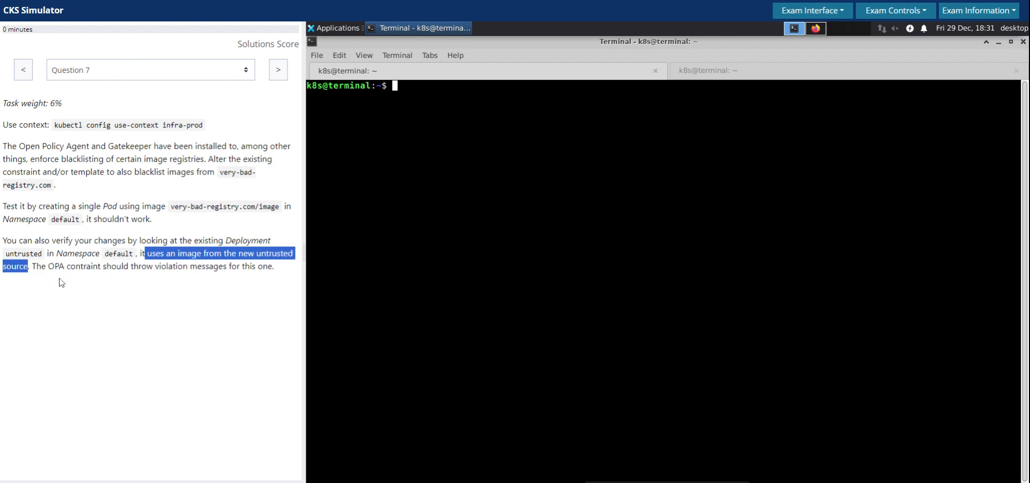
drag(40, 266, 153, 266)
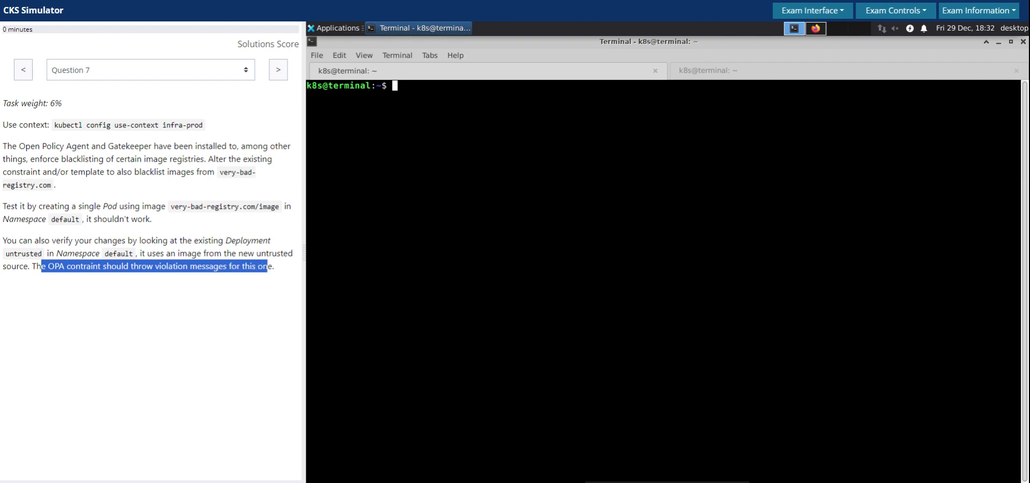
click(364, 358)
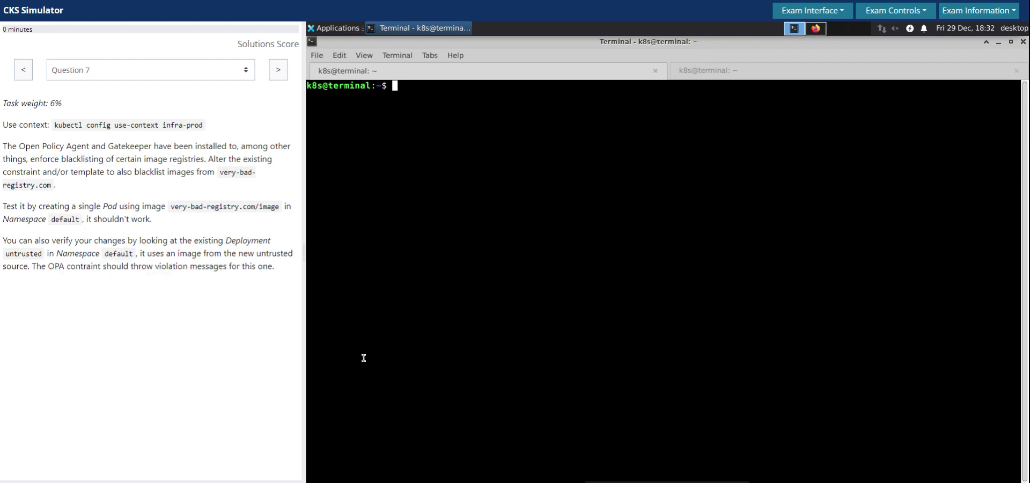
mouse_move(363, 329)
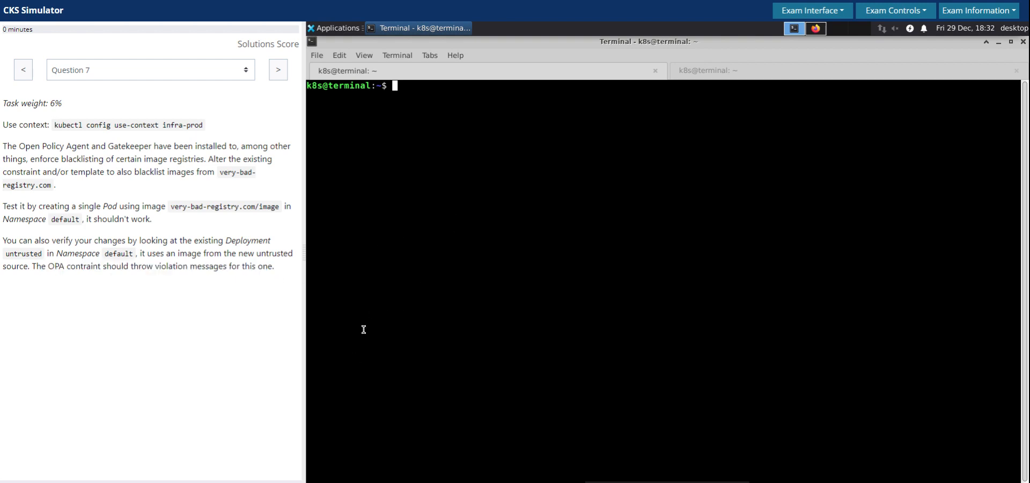
mouse_move(157, 195)
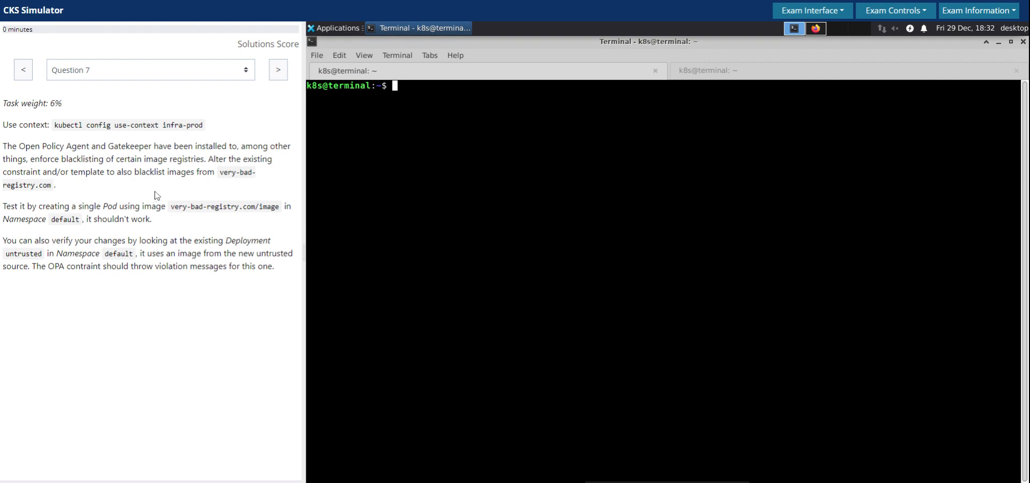
drag(214, 159, 272, 158)
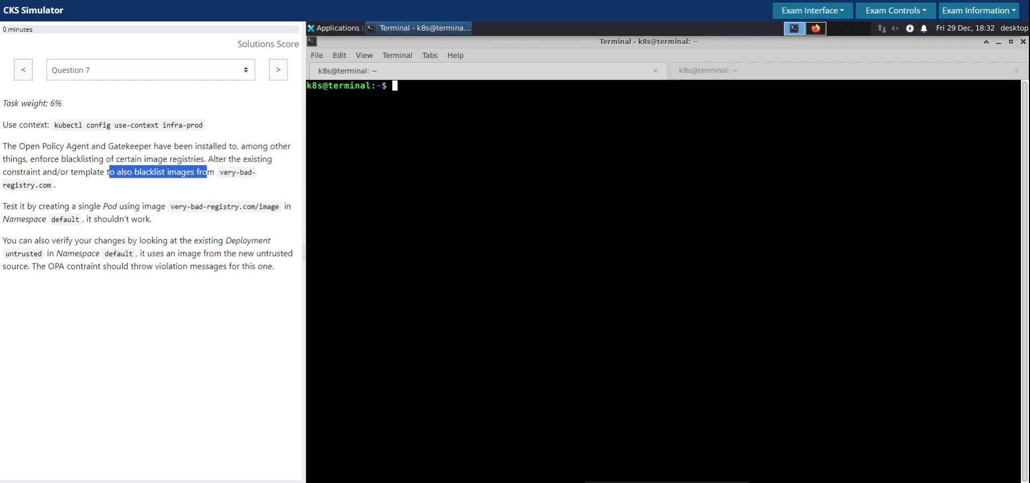
click(195, 193)
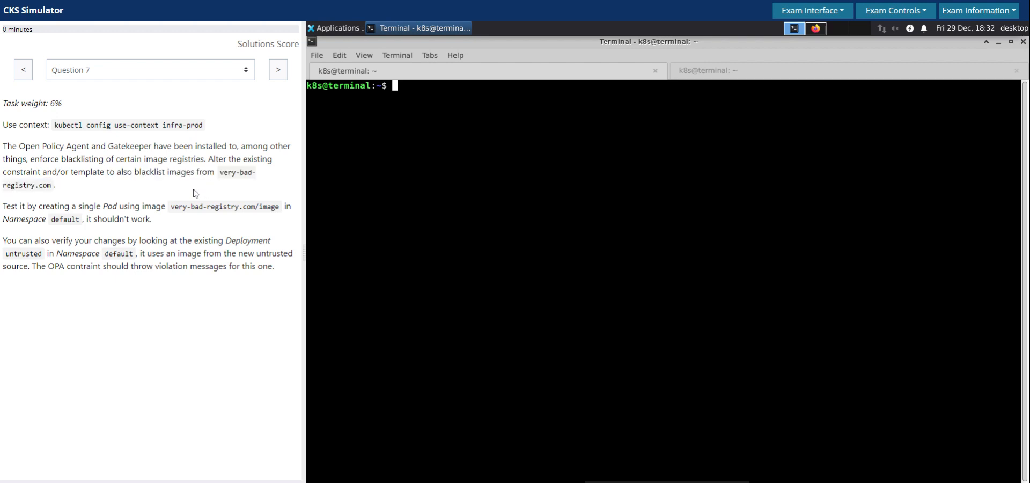
mouse_move(171, 185)
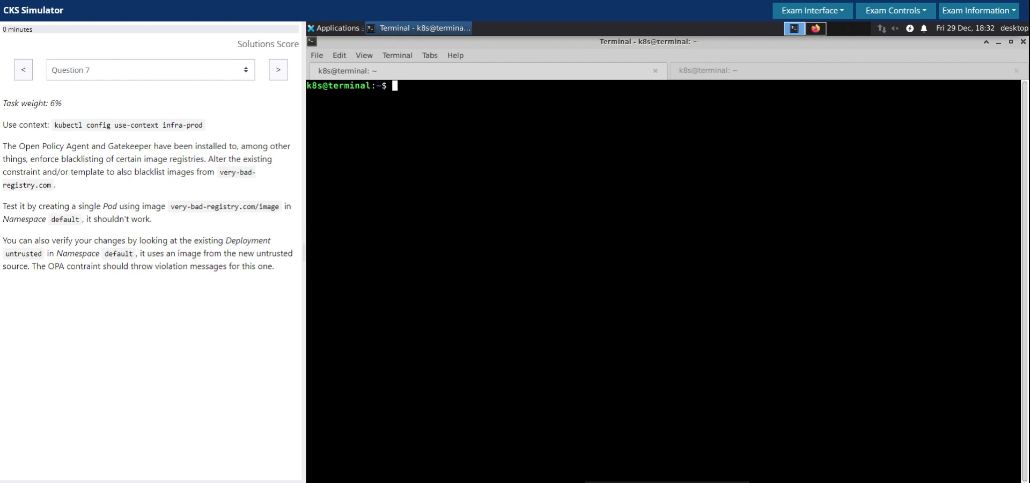
double_click(23, 172)
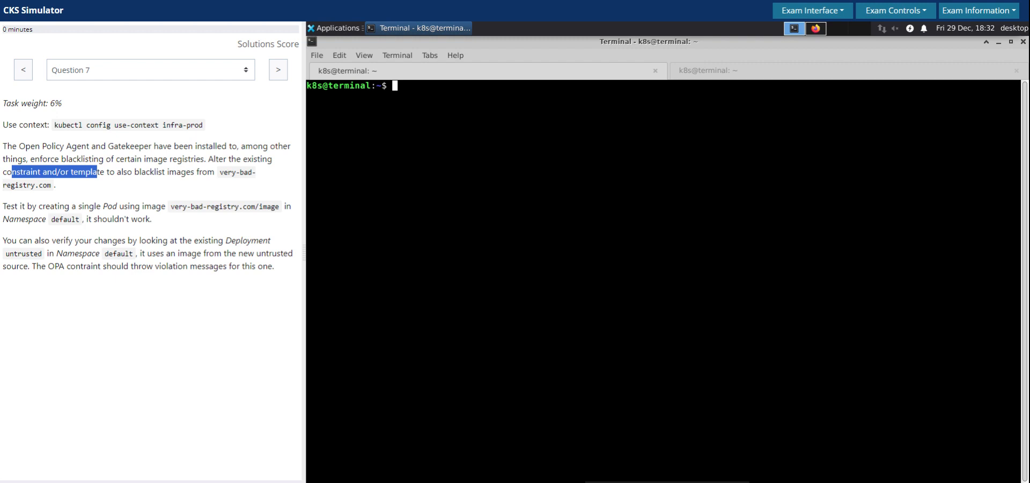
mouse_move(572, 164)
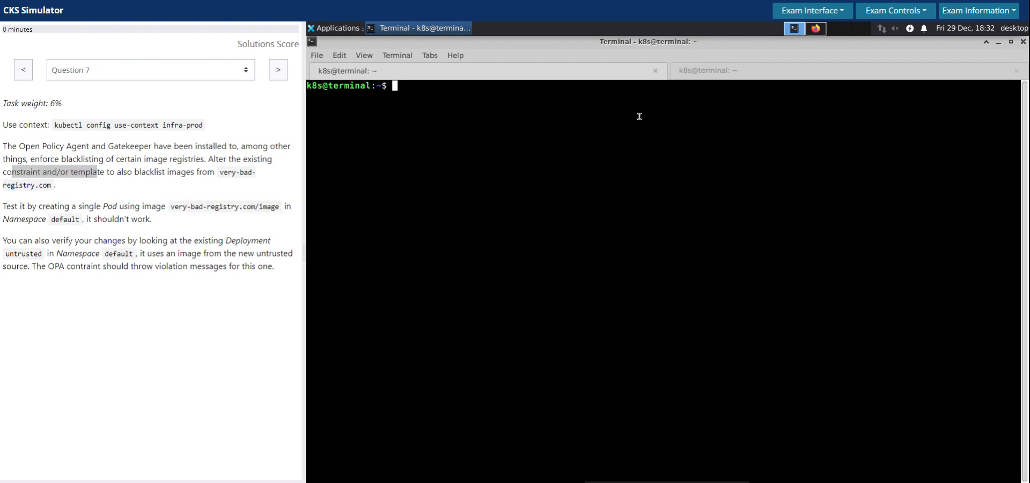
Switch to the infra-prod context and list the existing Gatekeeper constraints
text(k get)
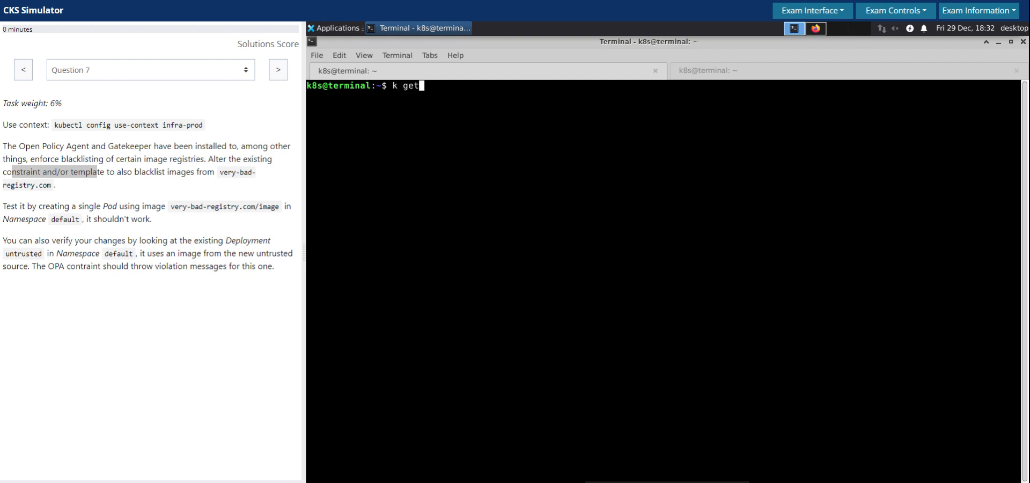
text(const)
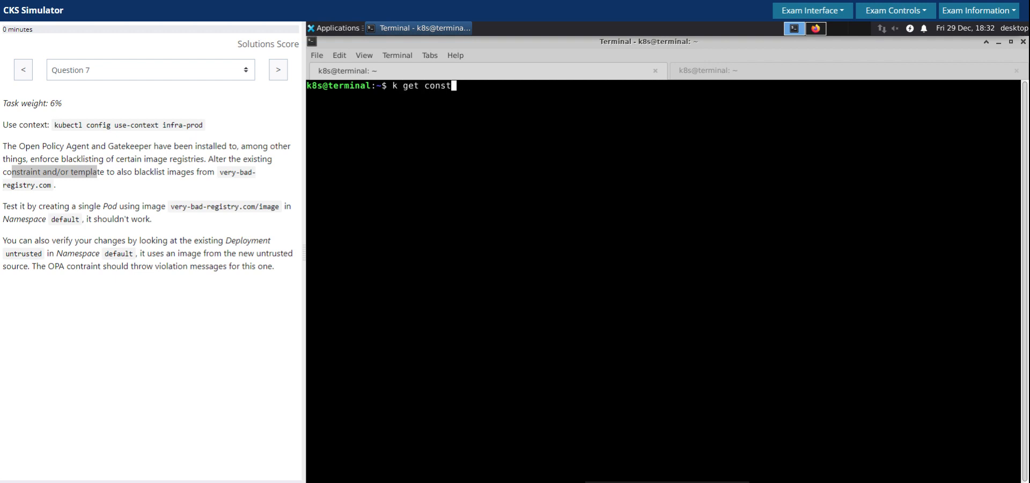
text(raint)
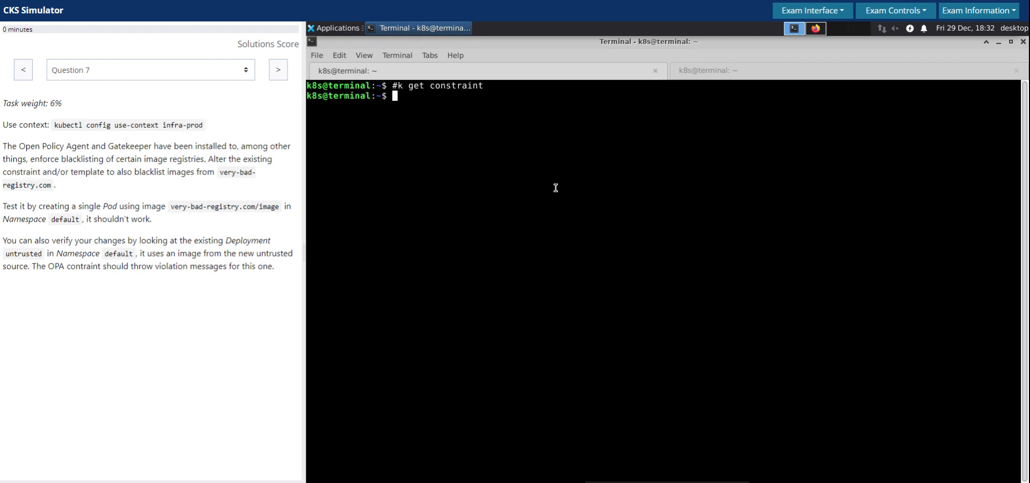
text(kubectl config use-context infra-prod)
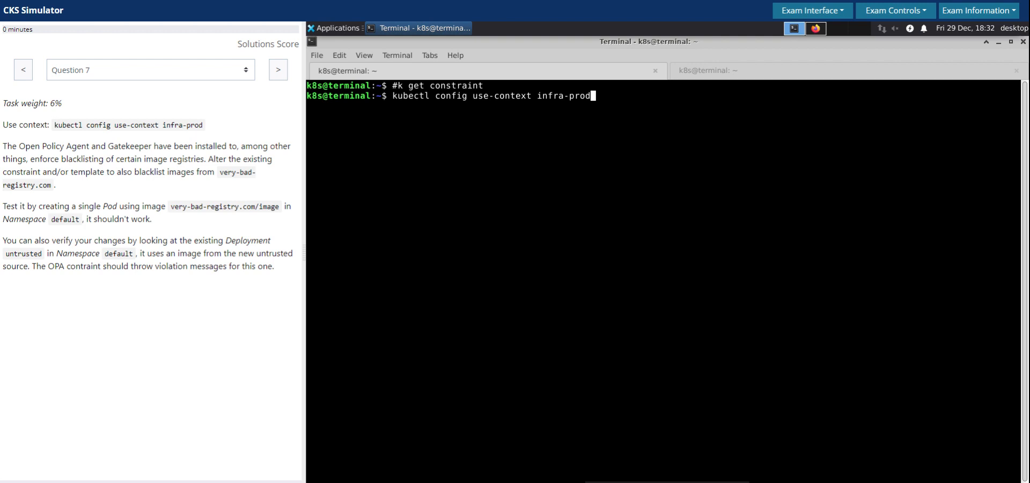
key(Return)
text(c)
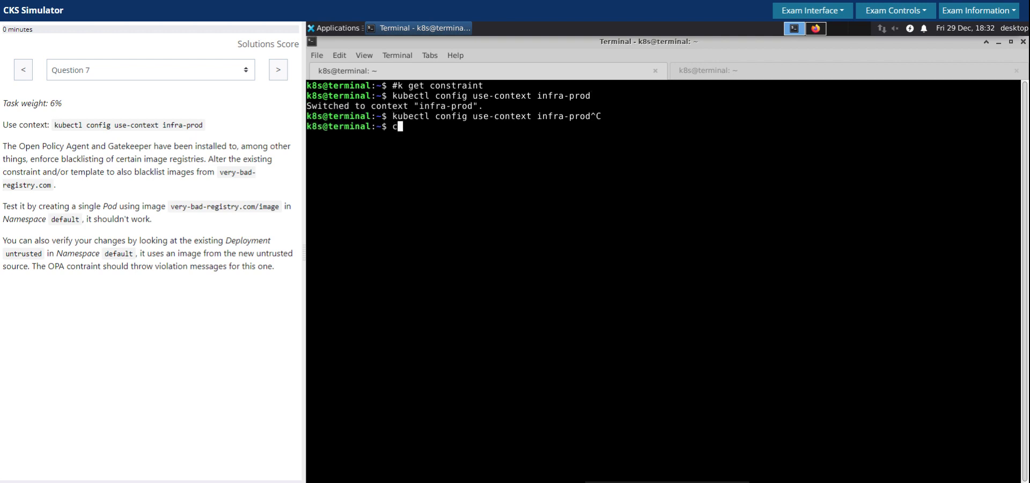
text(k get)
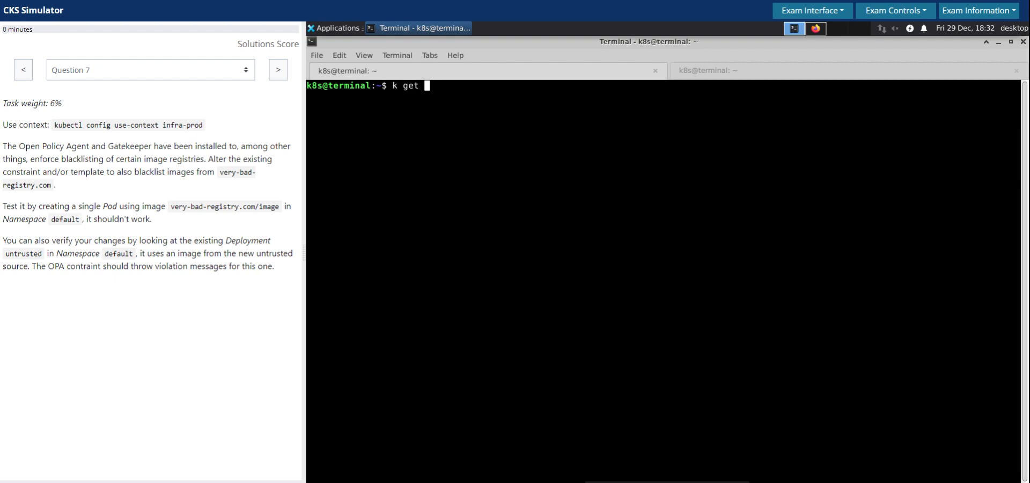
text(constraint)
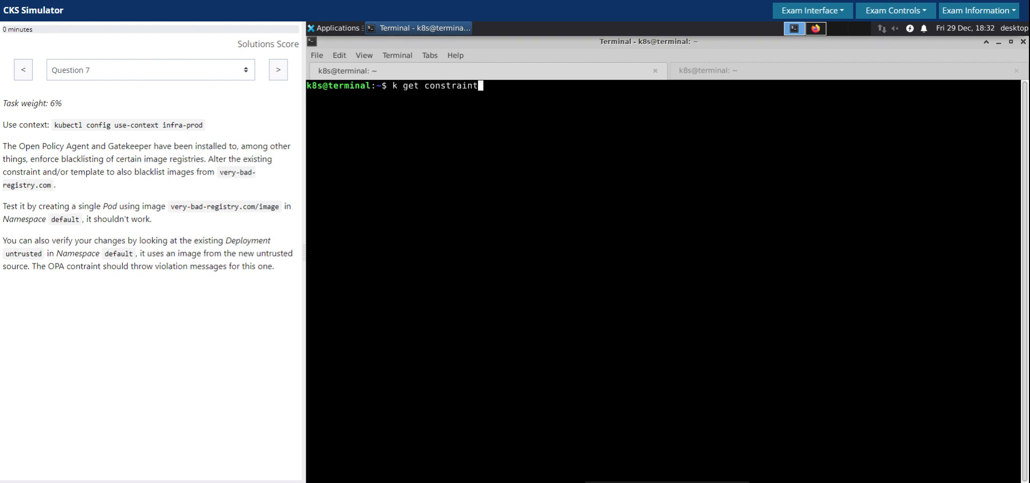
key(Return)
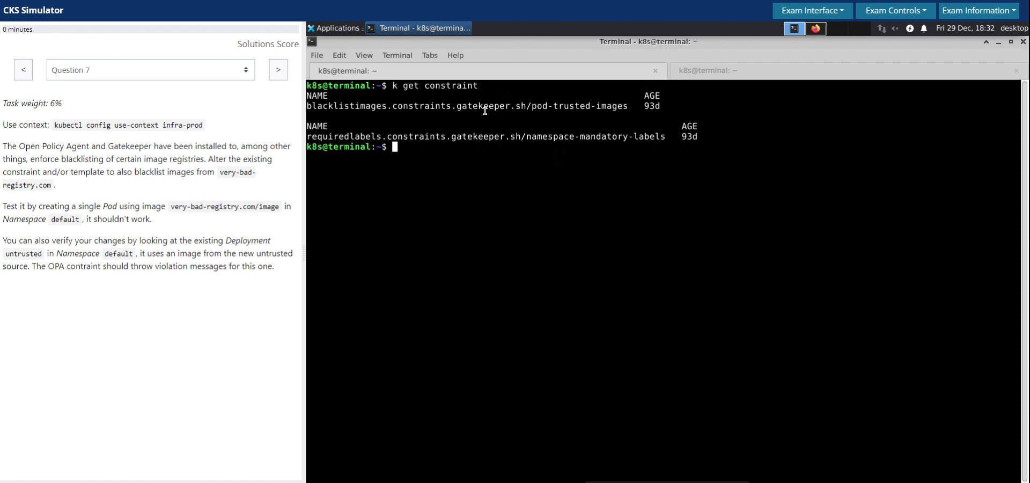
Display the pod-trusted-images blacklistimages constraint as YAML
double_click(483, 105)
text(k get)
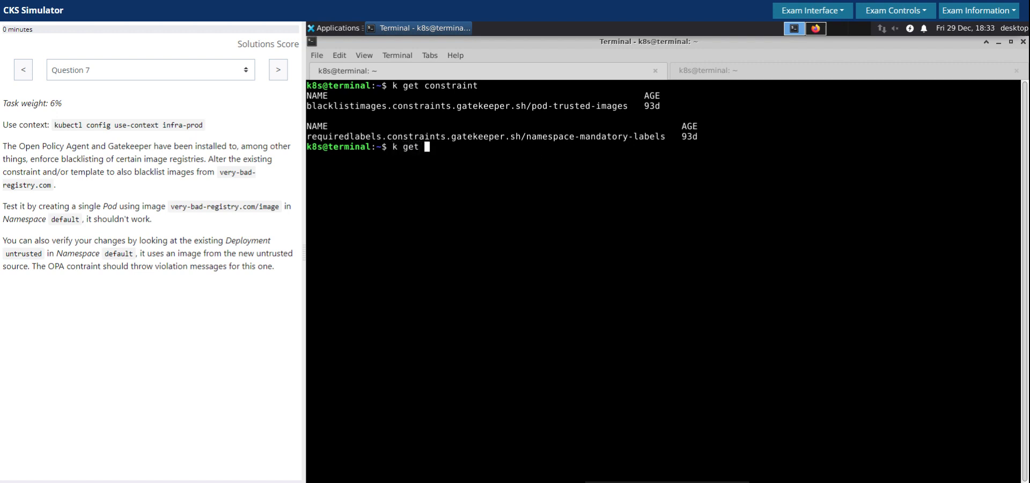
mouse_move(431, 138)
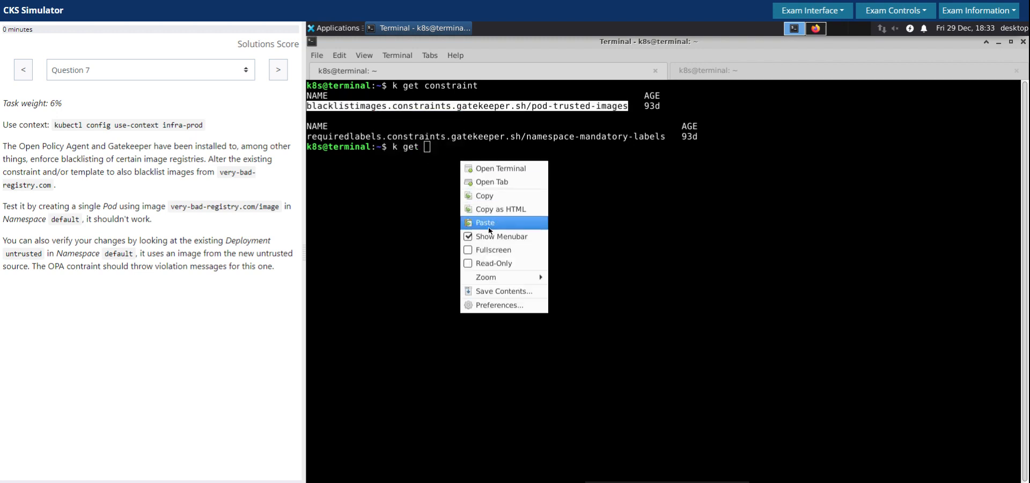
click(486, 223)
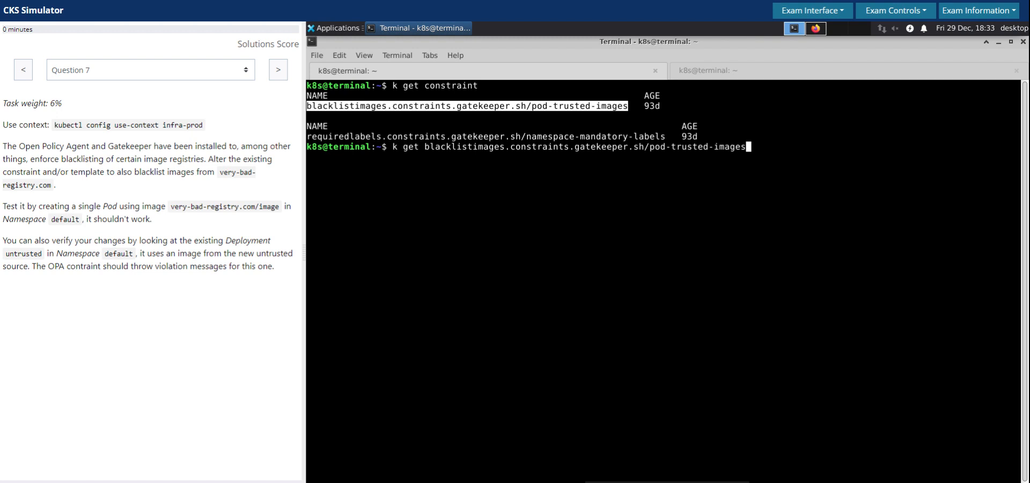
key(Return)
text(k get blacklistimages.constraints.gatekeeper.sh/pod-trusted-images -o yaml)
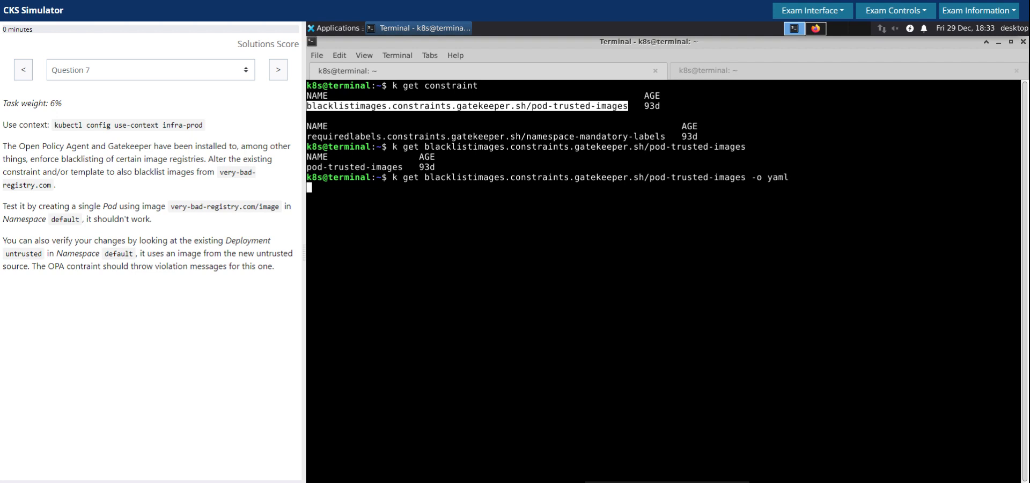
key(Return)
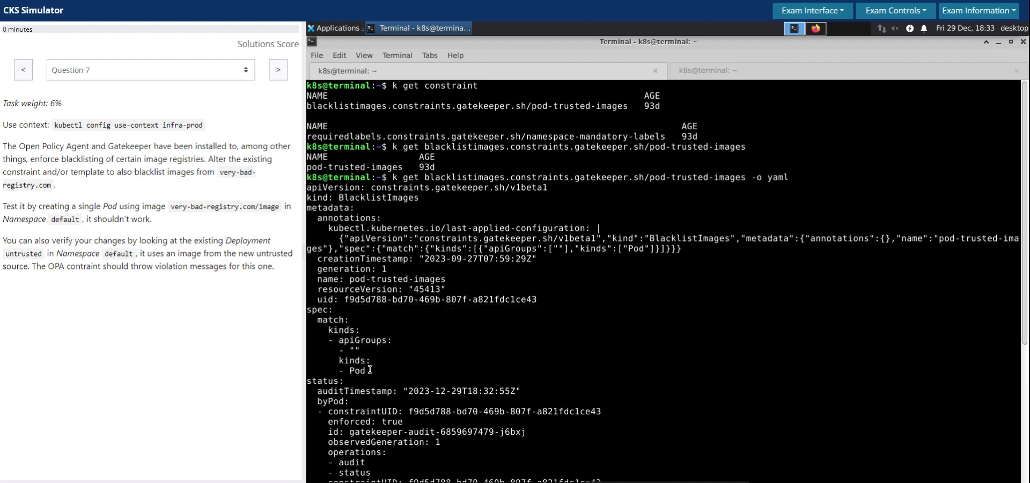
drag(319, 309, 366, 369)
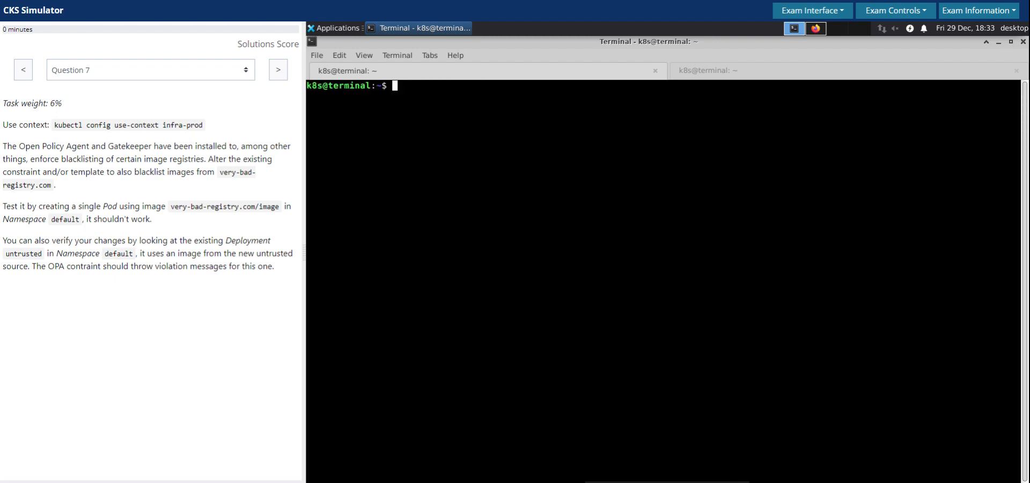
Clear the terminal and list the ConstraintTemplates, locating blacklistimages
text(clear)
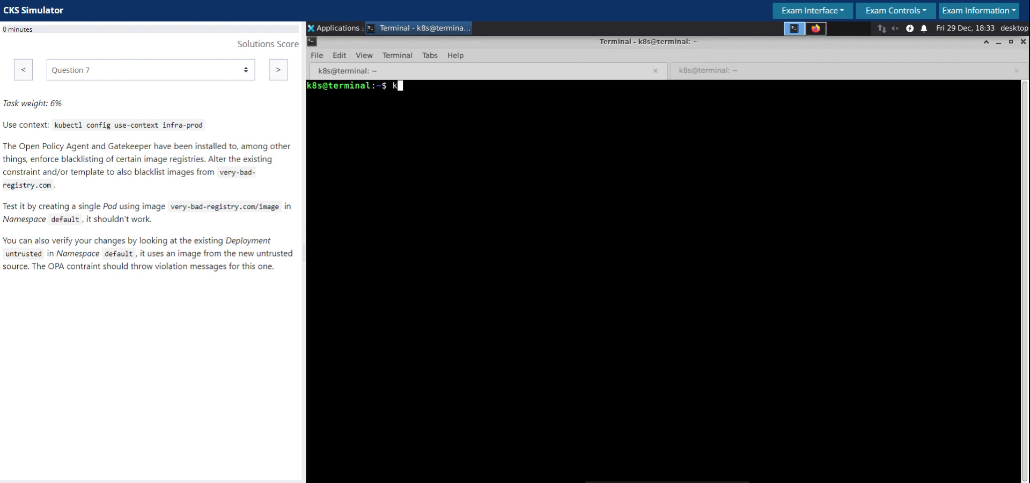
text(get constrain)
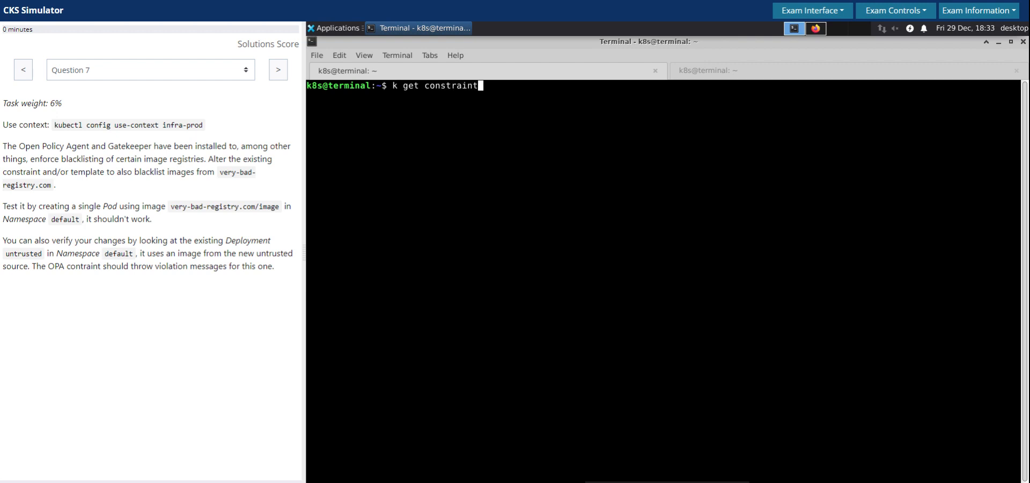
text(template)
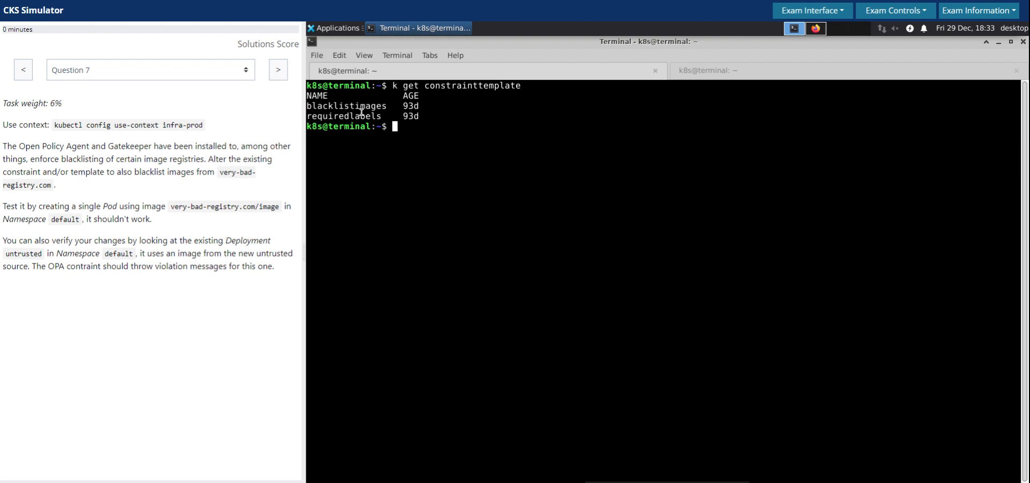
double_click(345, 105)
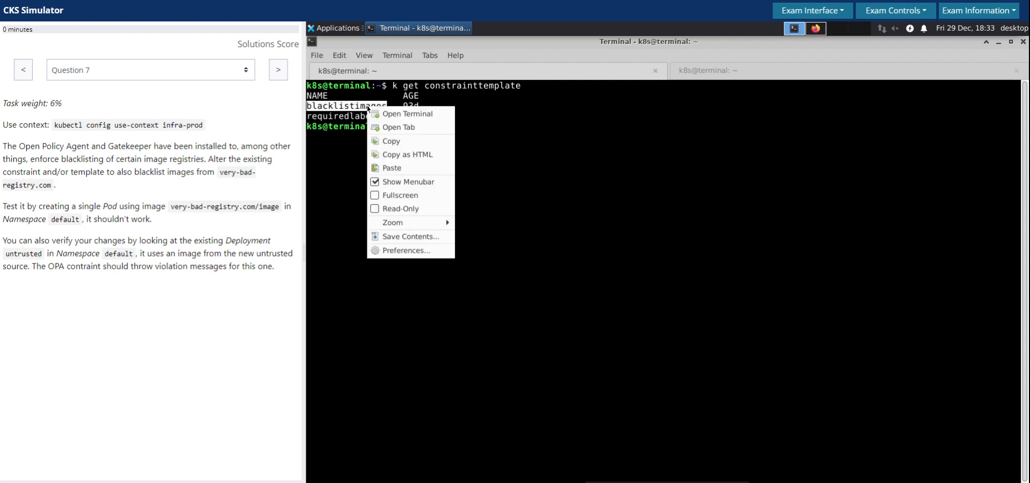
click(589, 143)
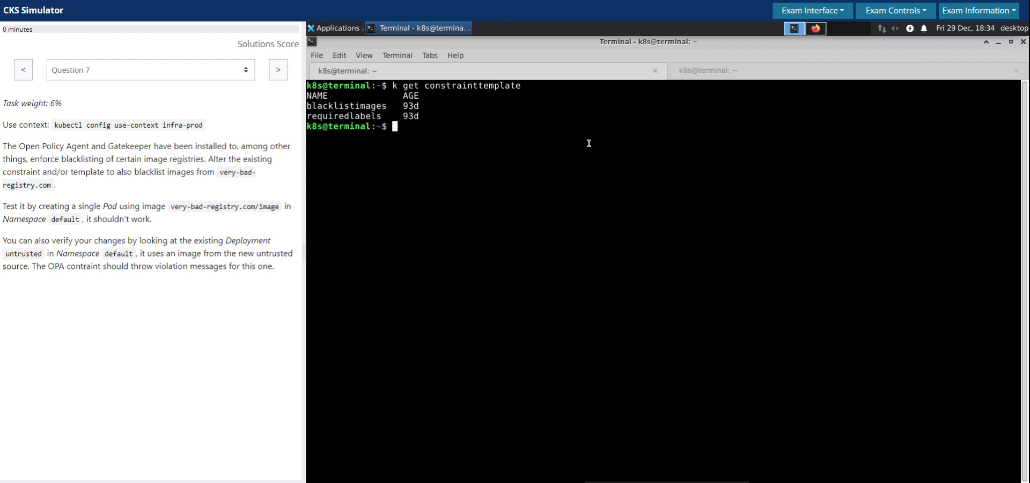
Show the blacklistimages template YAML and review its docker-fake.io prefix rules
text(k get constrainttemplate)
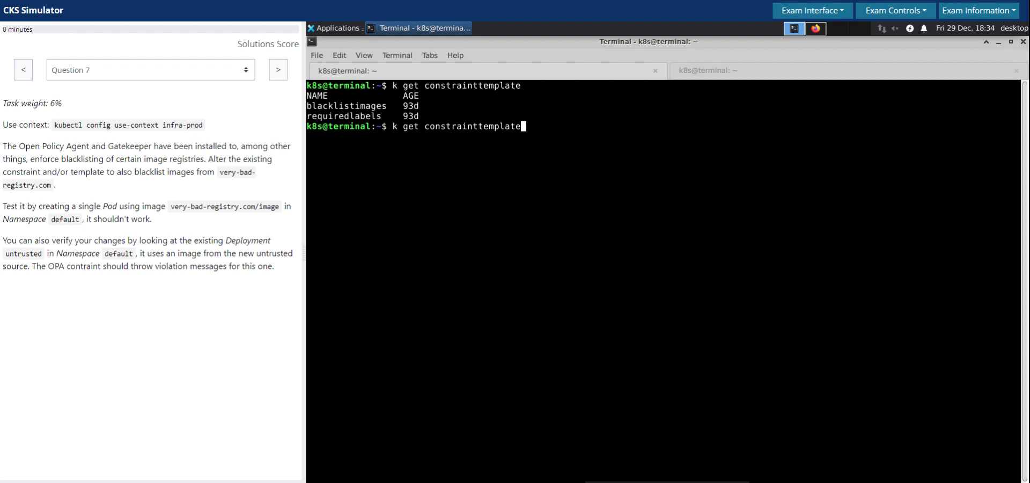
text(blacklistimages)
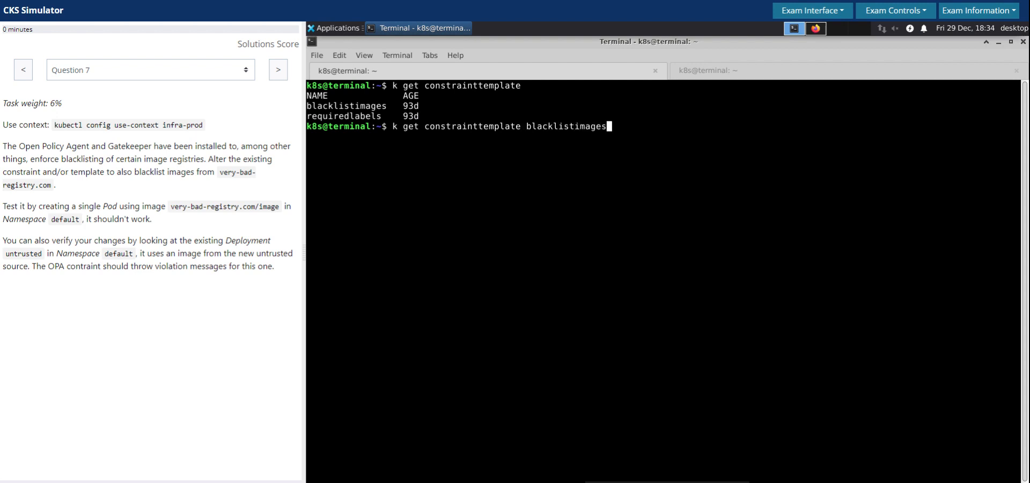
text(-o y)
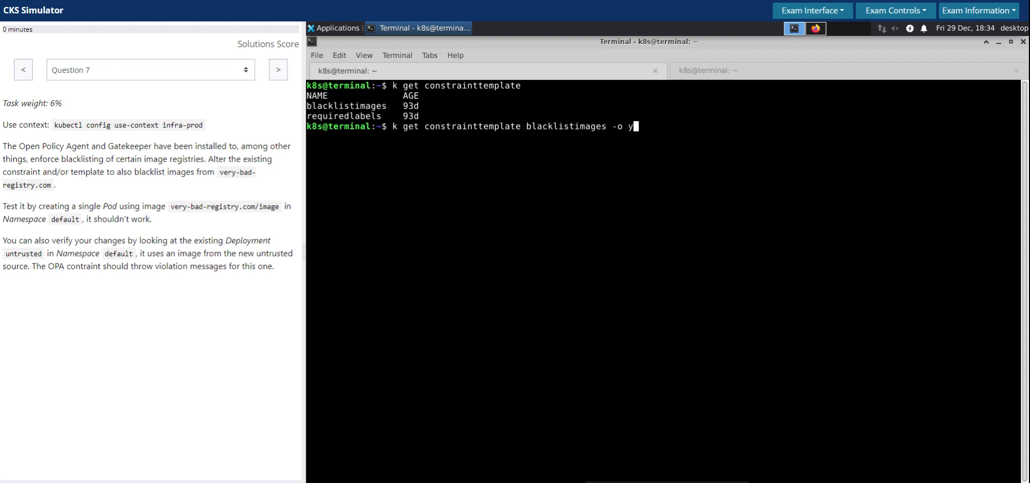
text(aml)
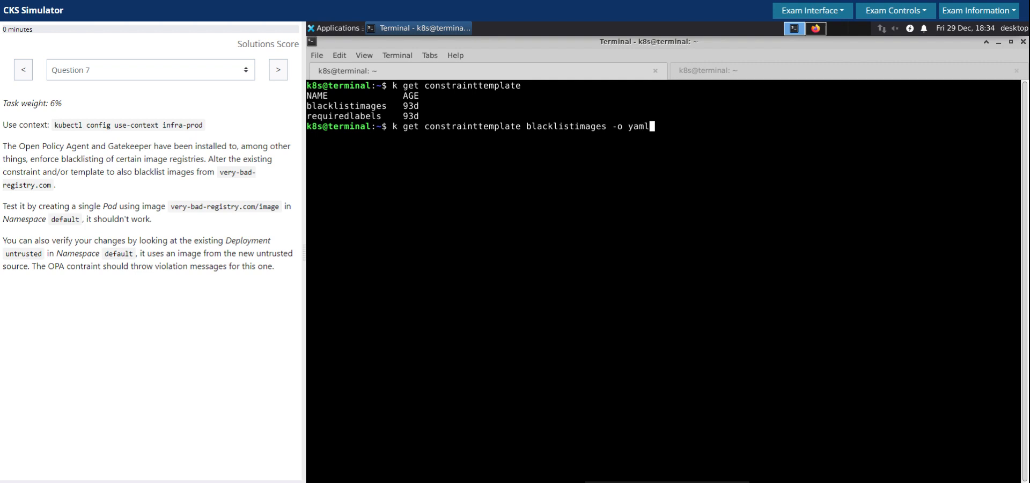
key(Return)
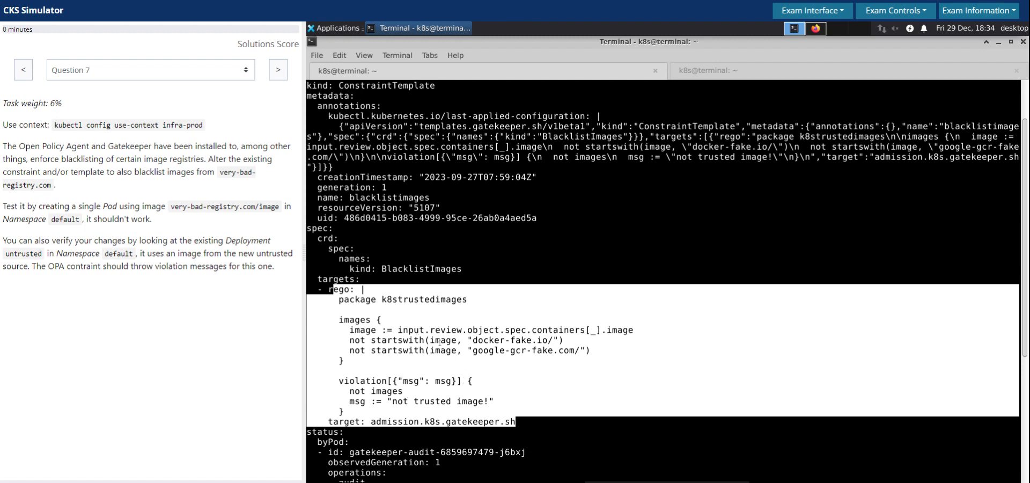
double_click(511, 340)
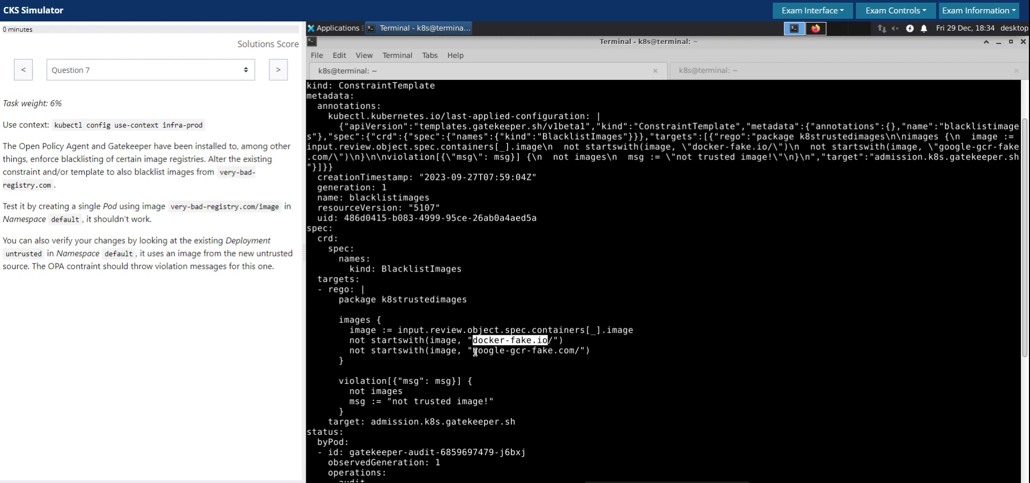
double_click(523, 351)
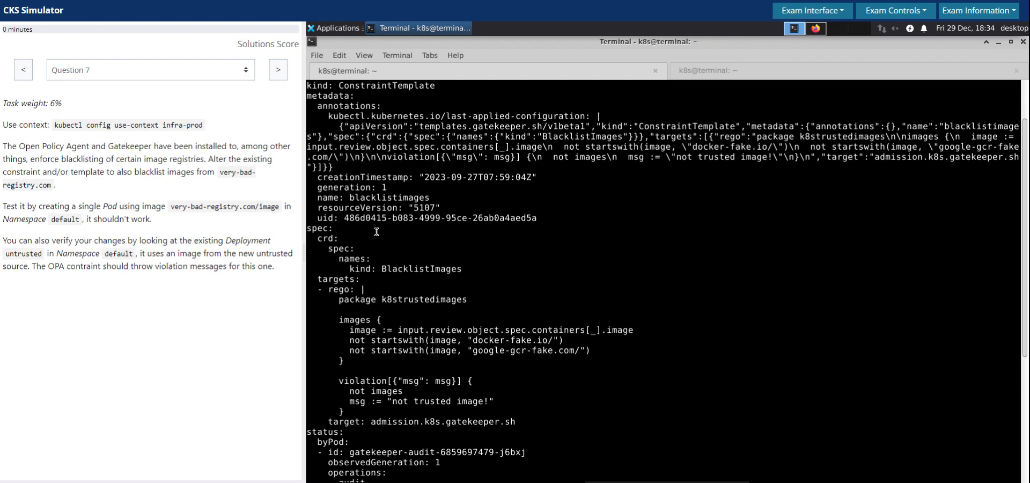
mouse_move(425, 282)
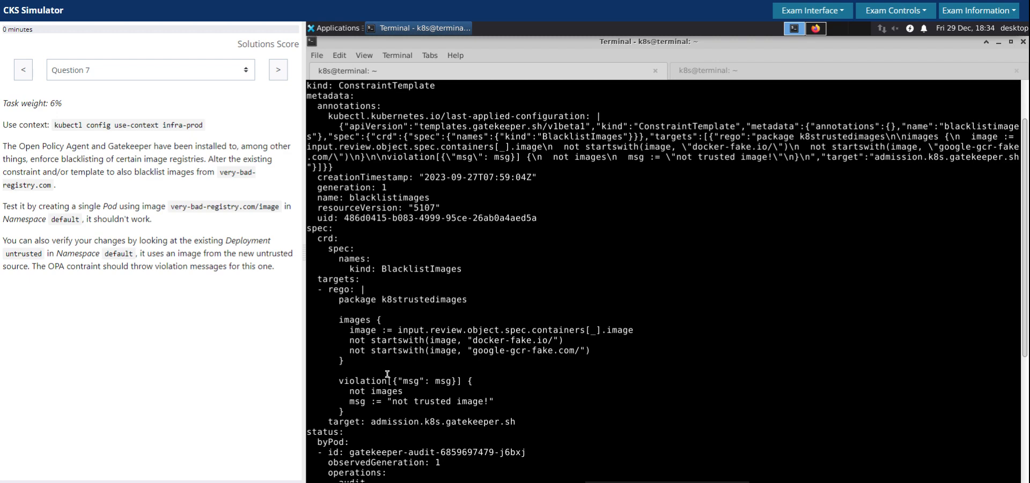
mouse_move(394, 380)
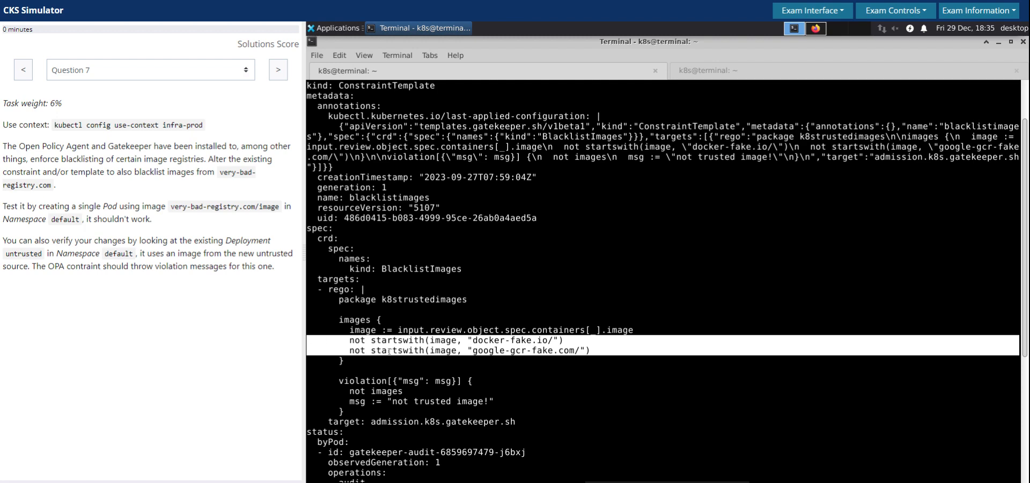
scroll(down, 3)
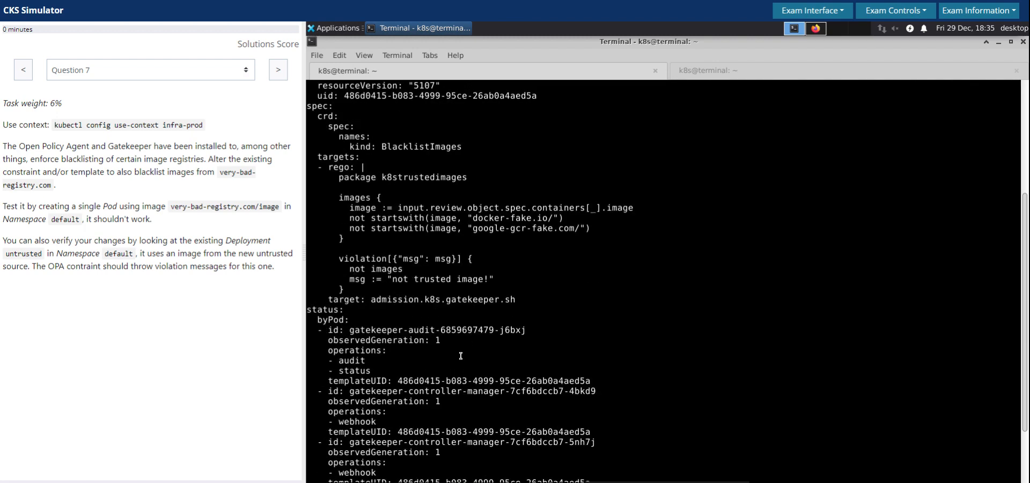
scroll(down, 3)
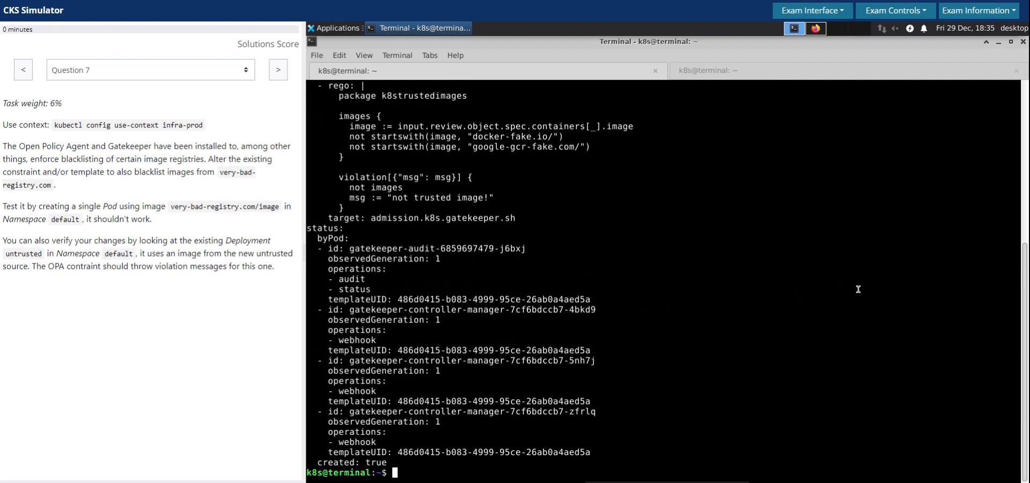
text(k get constrainttemplate blacklistimages -o yaml)
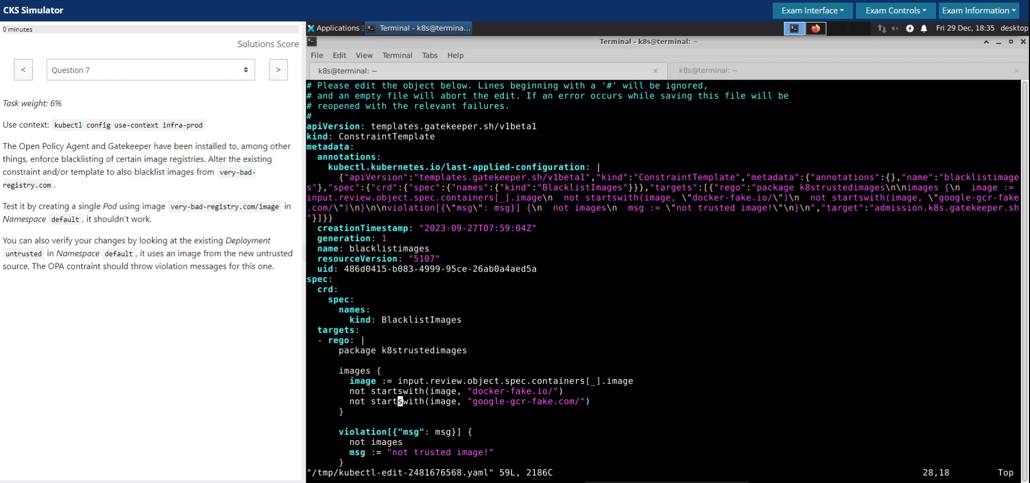
Duplicate the google-gcr-fake.com rule as very-bad-registry.com/ and refetch the template
key(o)
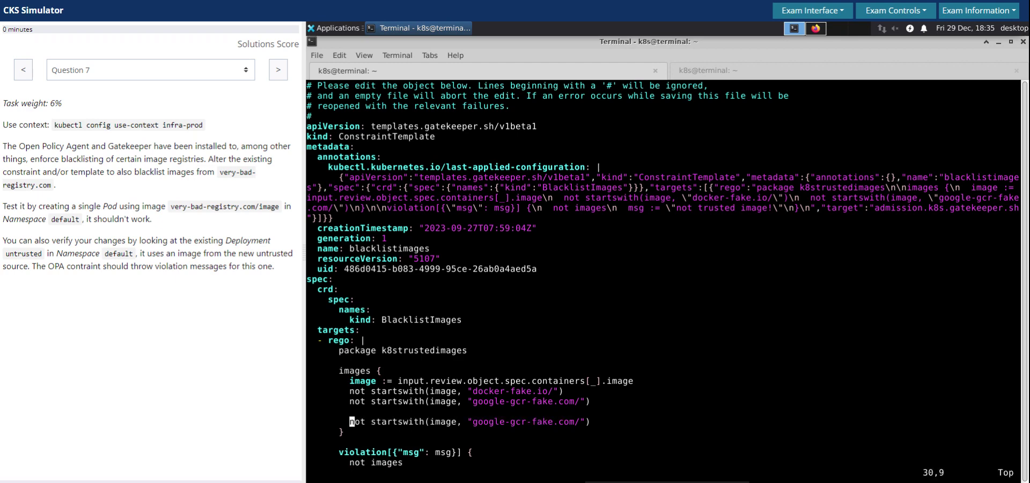
key(i)
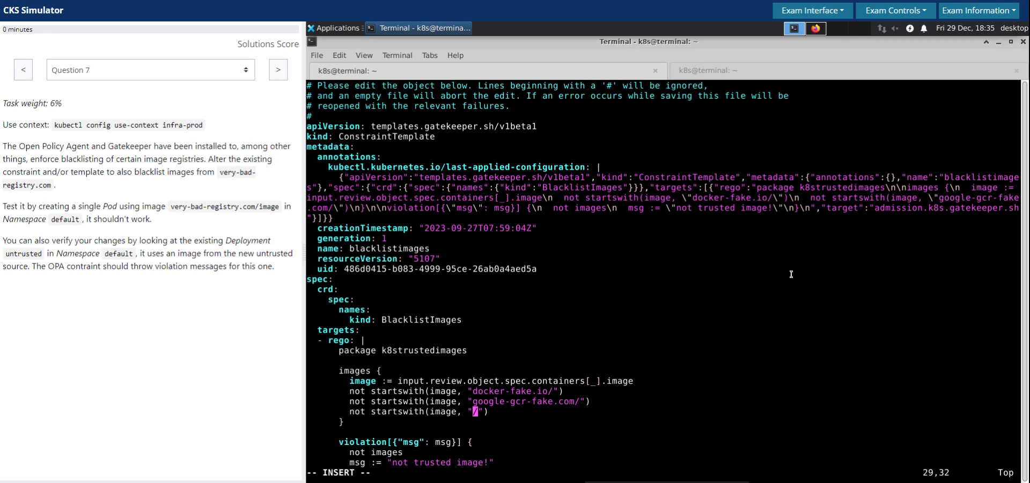
double_click(236, 173)
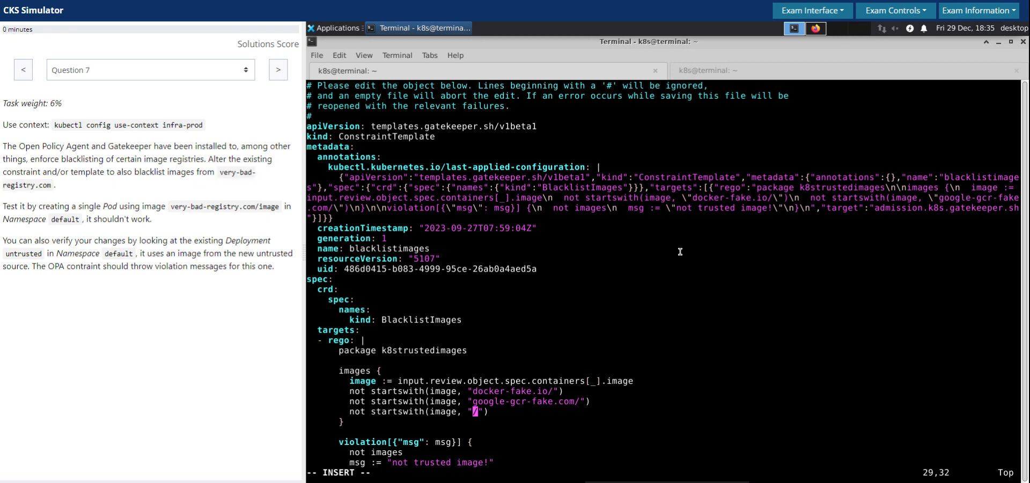
text(blacklistimages)
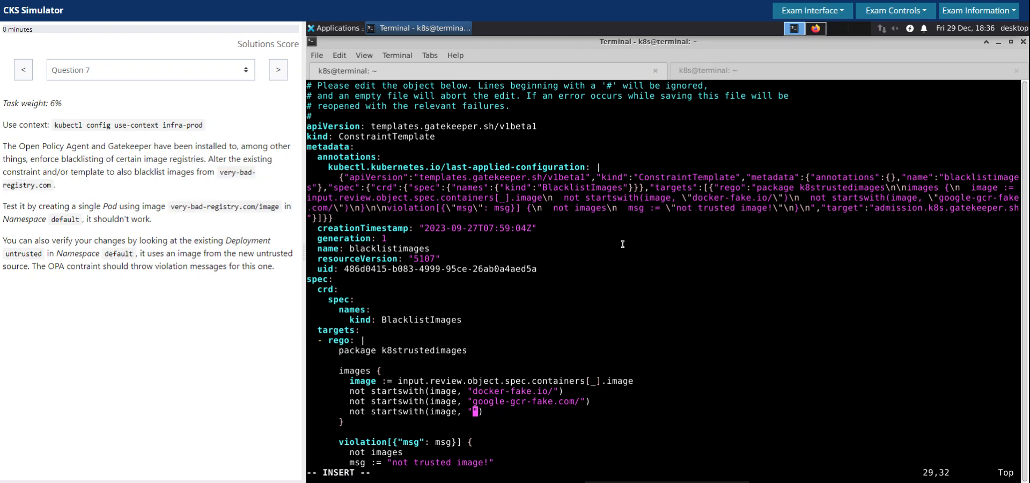
text(very-bad-registry.com)
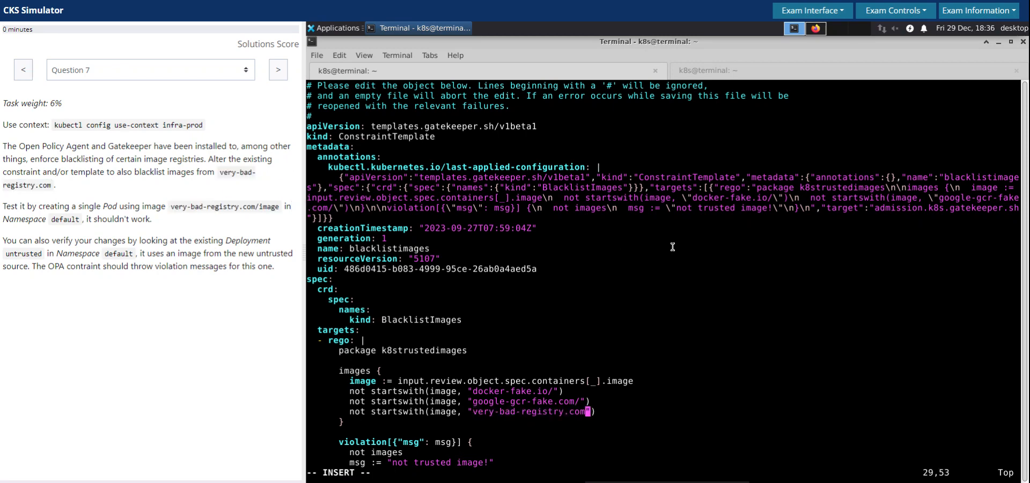
text(/)
text(k get constrainttemplate blacklistimages -o yaml)
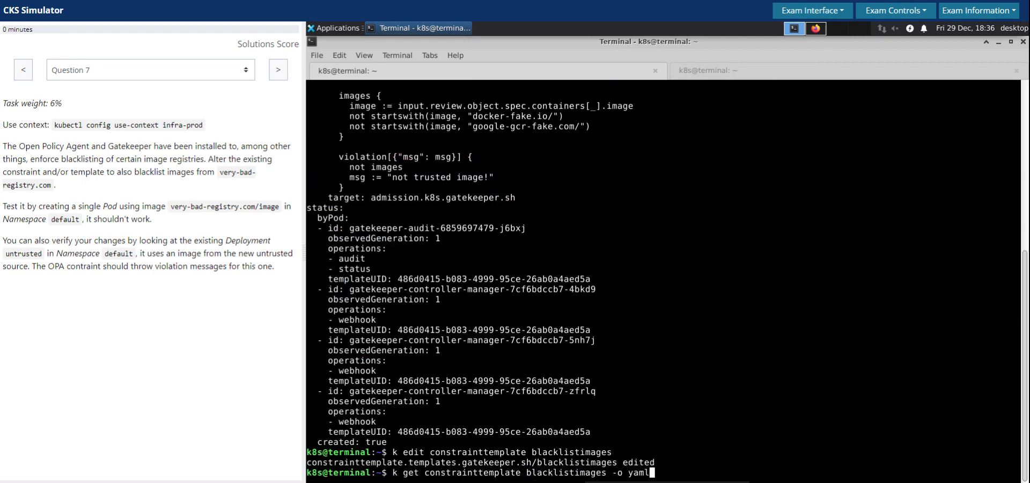
key(Return)
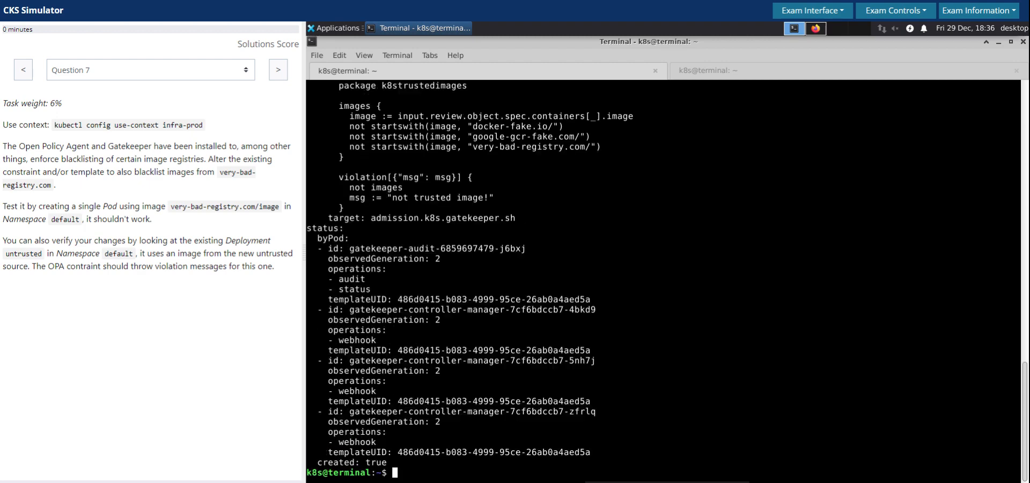
mouse_move(490, 128)
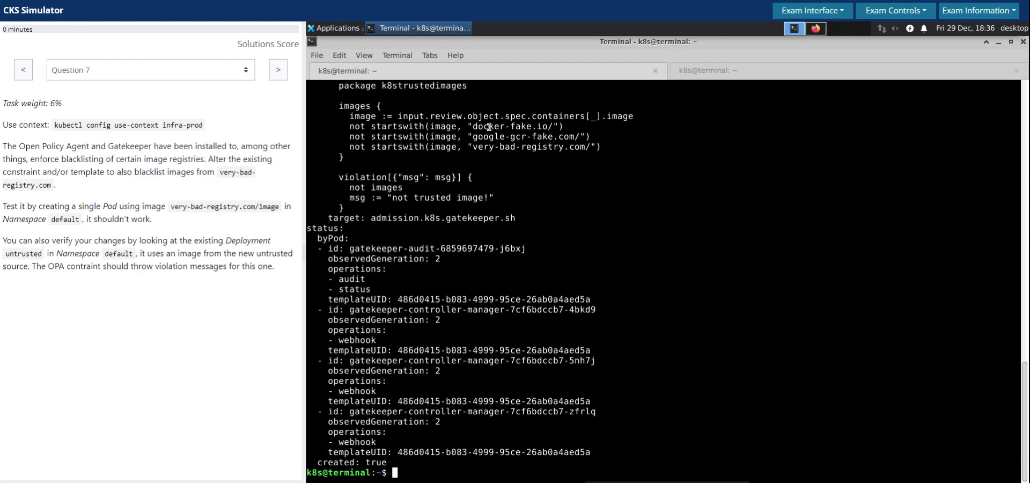
mouse_move(608, 207)
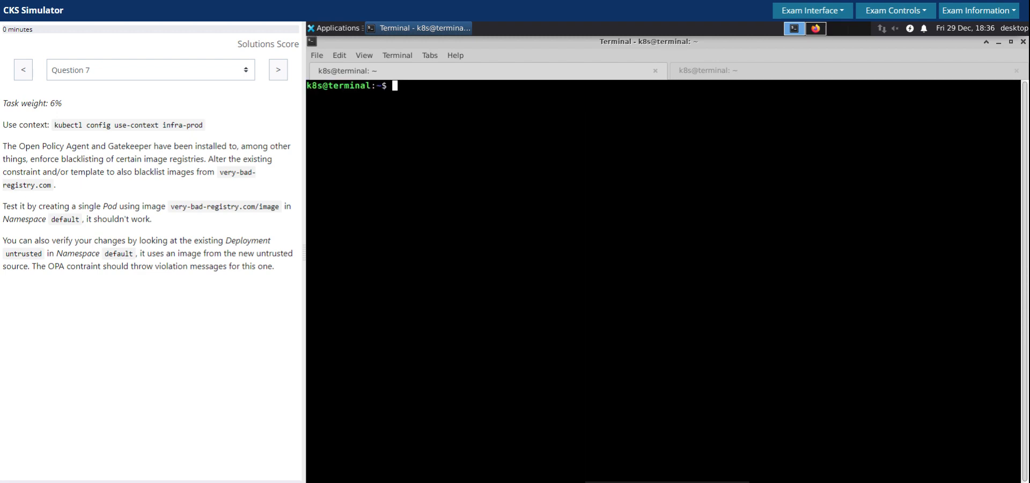
mouse_move(803, 356)
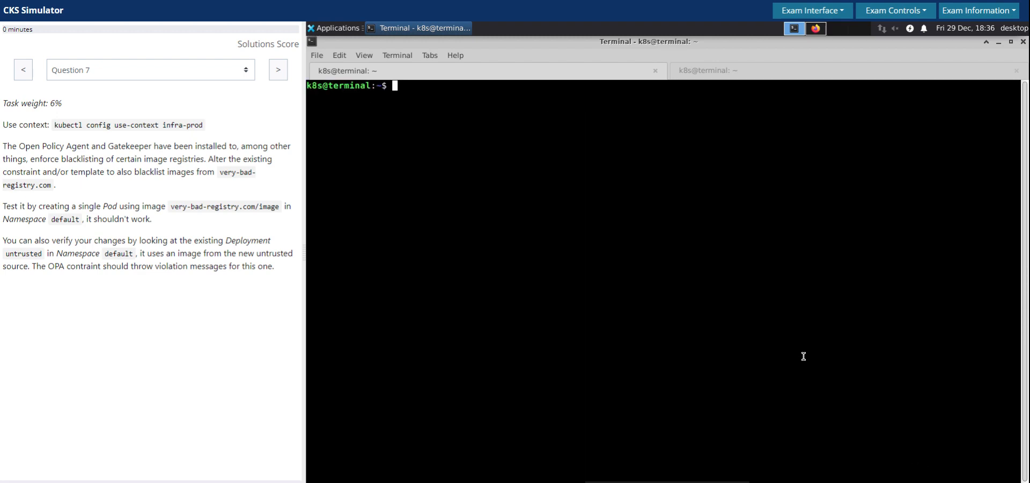
mouse_move(742, 313)
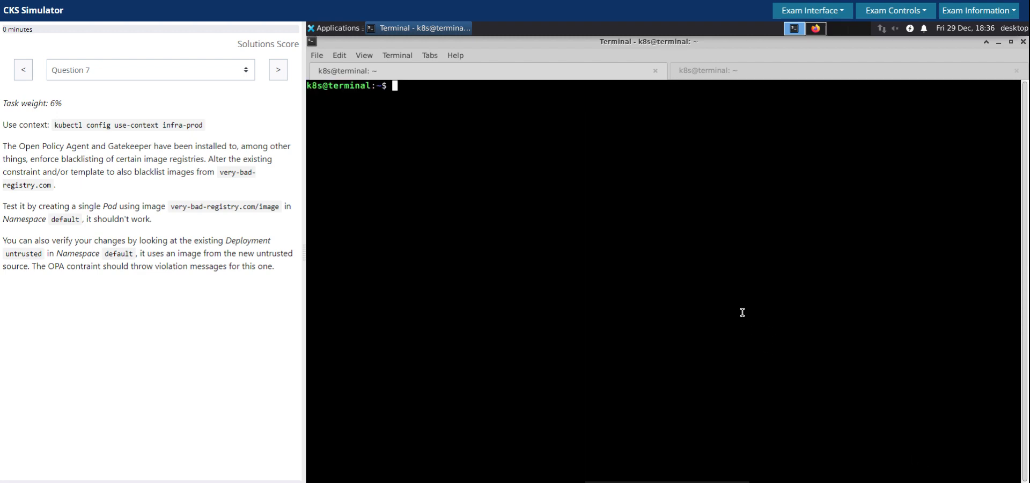
mouse_move(717, 292)
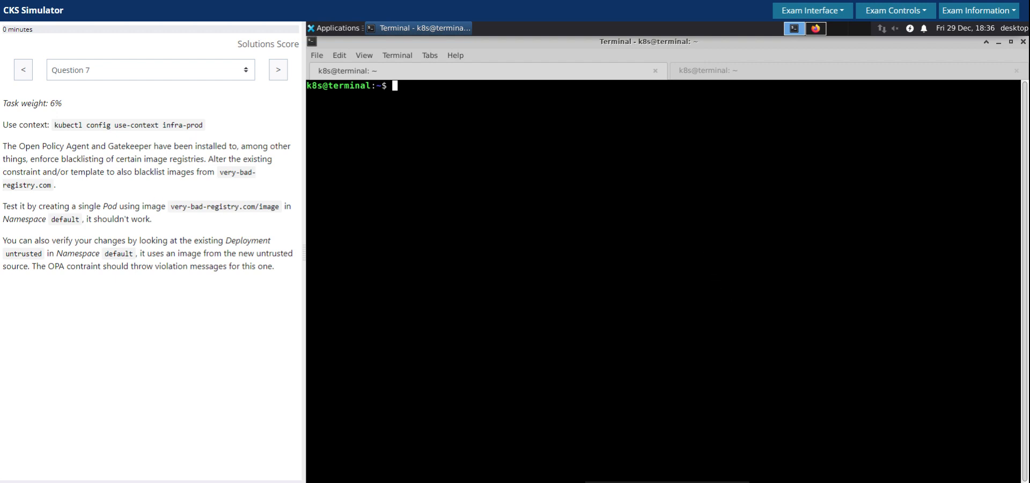
mouse_move(582, 214)
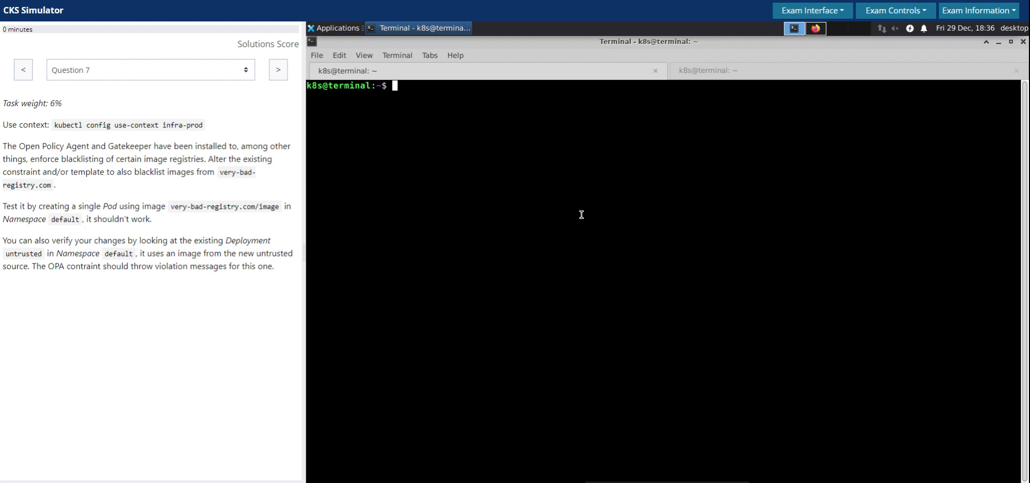
mouse_move(562, 201)
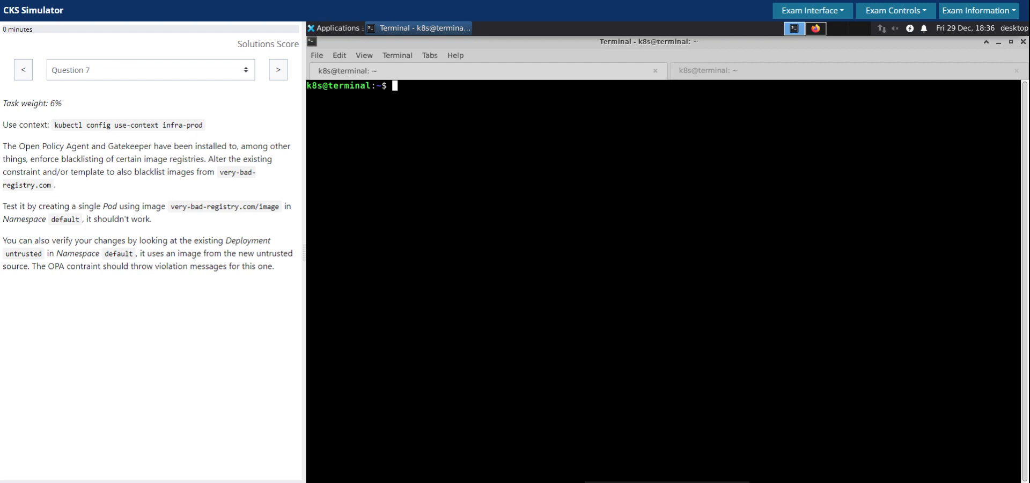
List the default-namespace pods and note the untrusted image source in the task
text(k get)
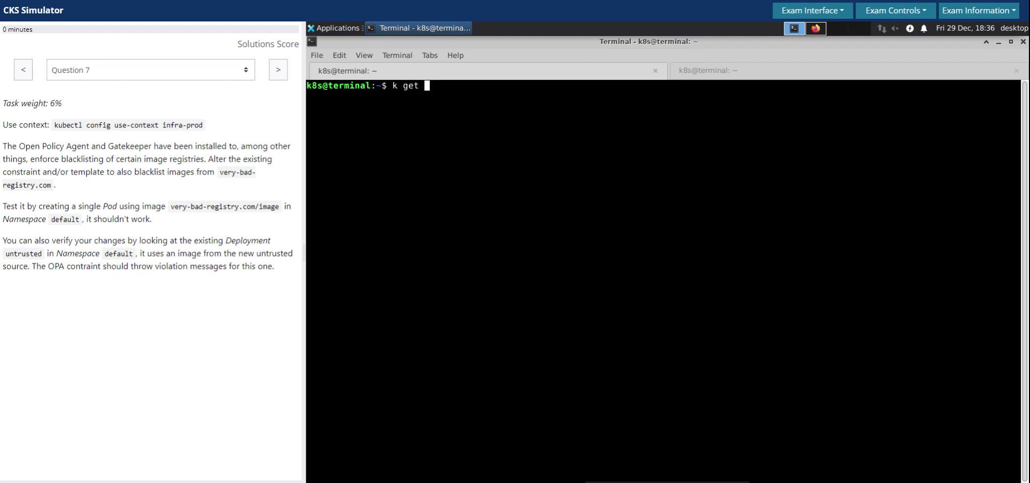
text(po)
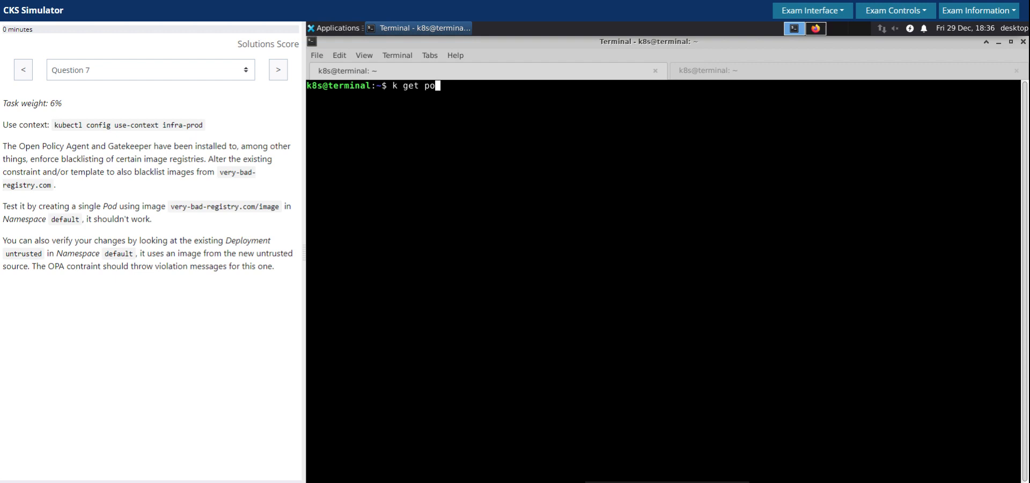
text(ds)
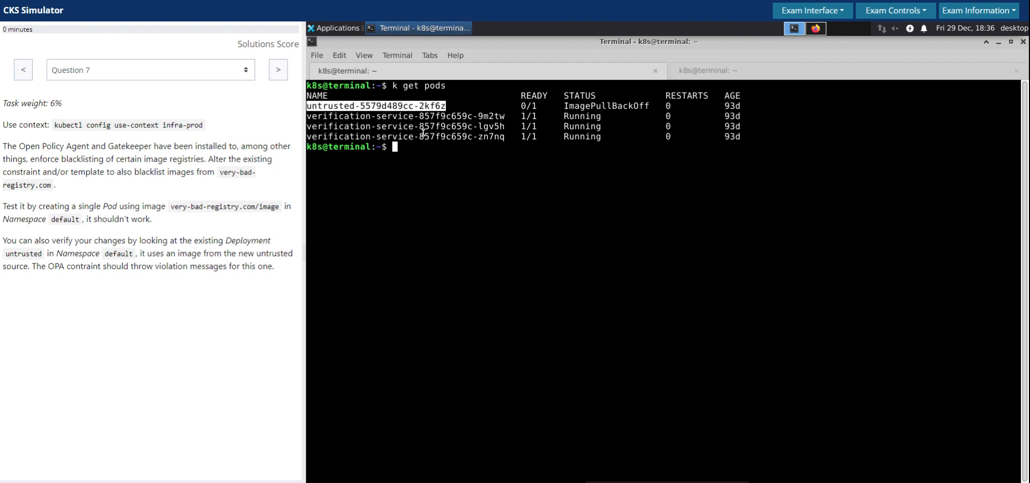
mouse_move(443, 174)
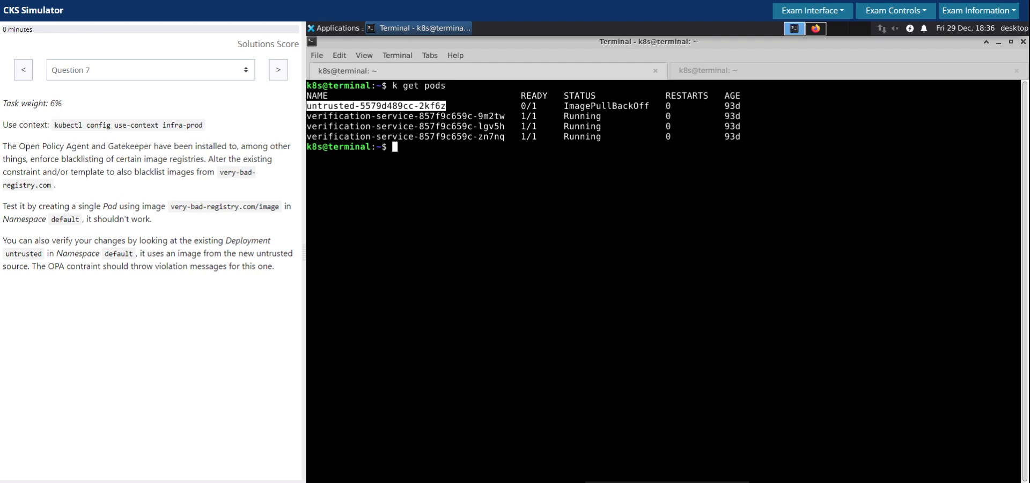
drag(258, 253, 17, 266)
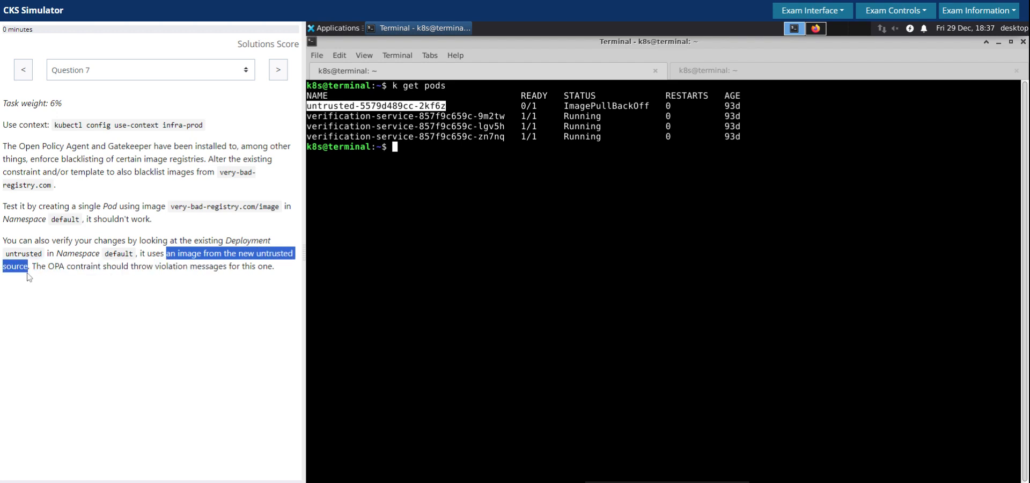
mouse_move(320, 181)
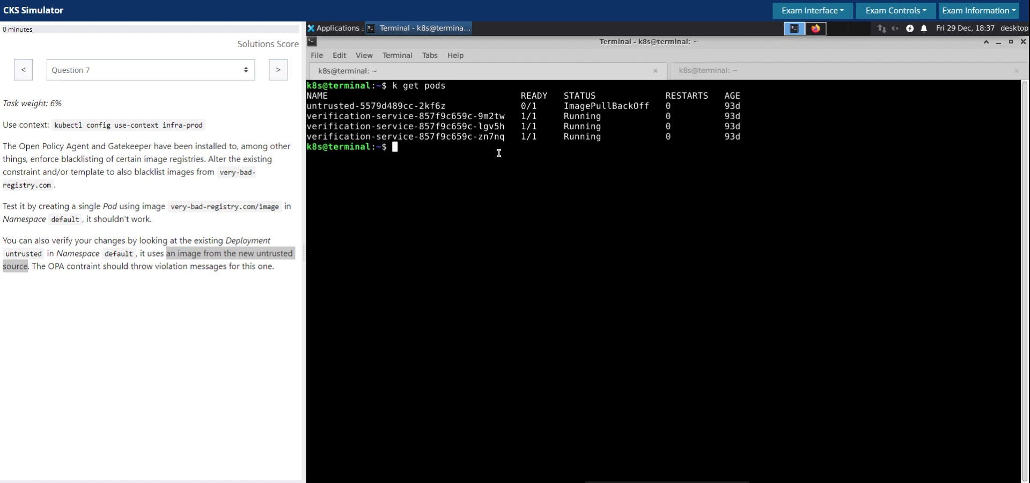
Describe pod untrusted-5579d489cc-2kf6z to check its very-bad-registry.com/image, then clear
text(k desc)
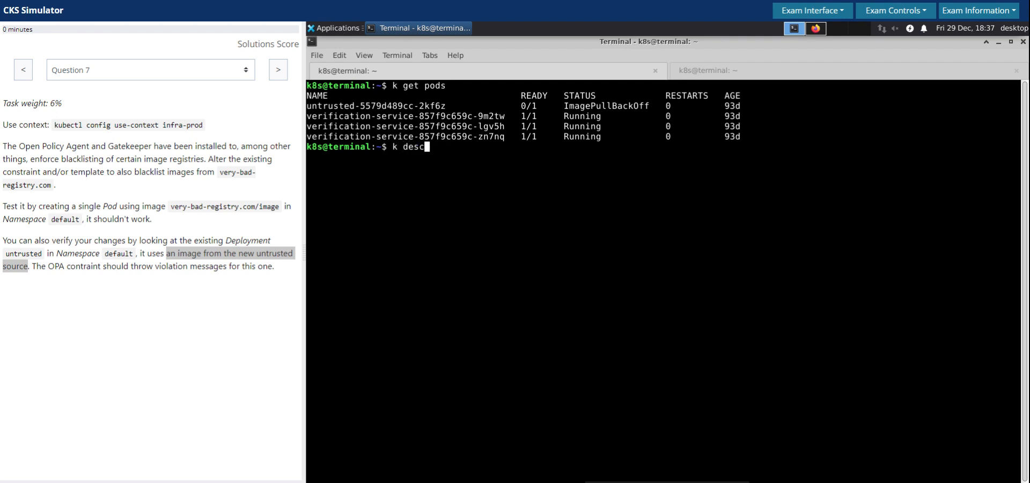
text(ribe)
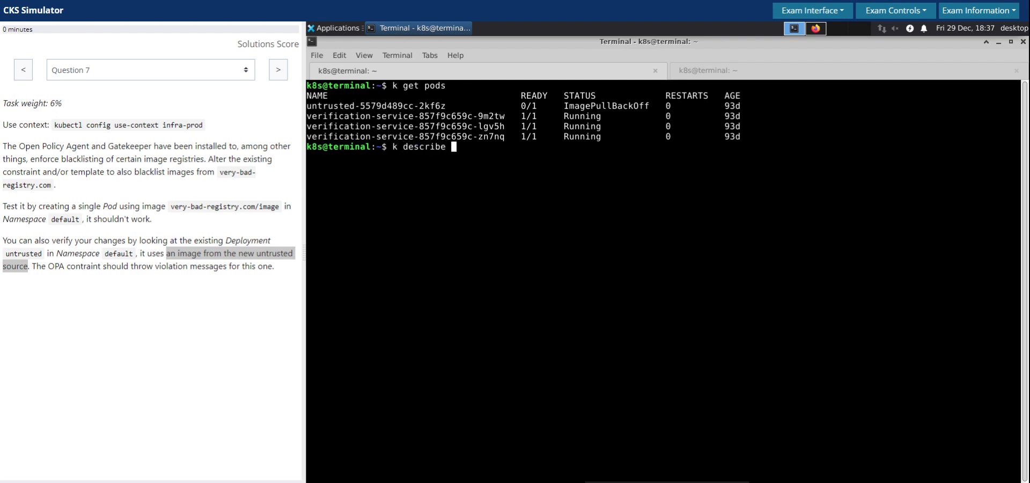
text(po)
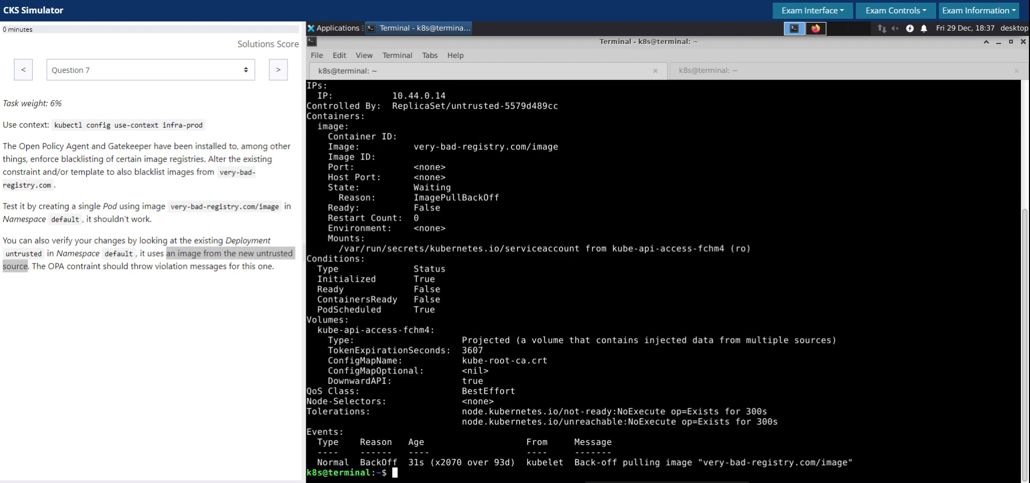
mouse_move(698, 478)
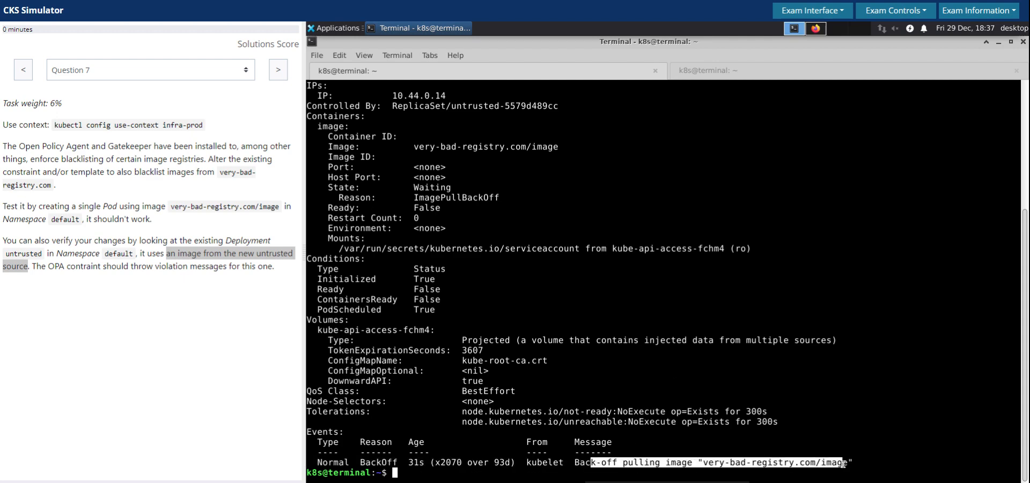
mouse_move(665, 428)
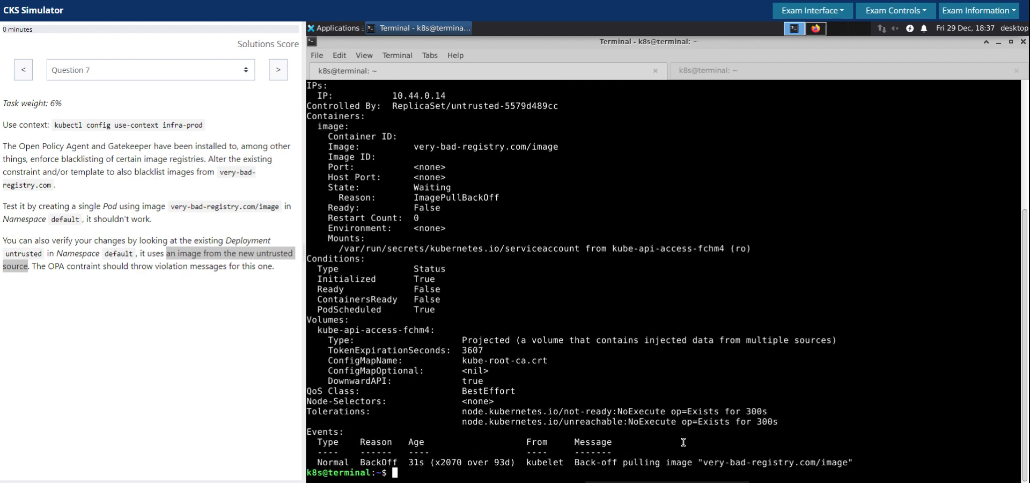
text(clear)
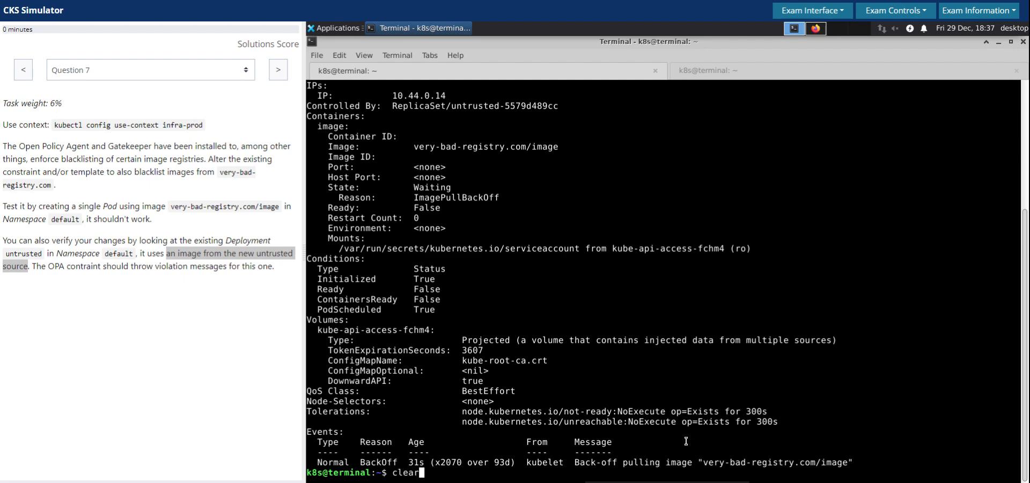
key(Return)
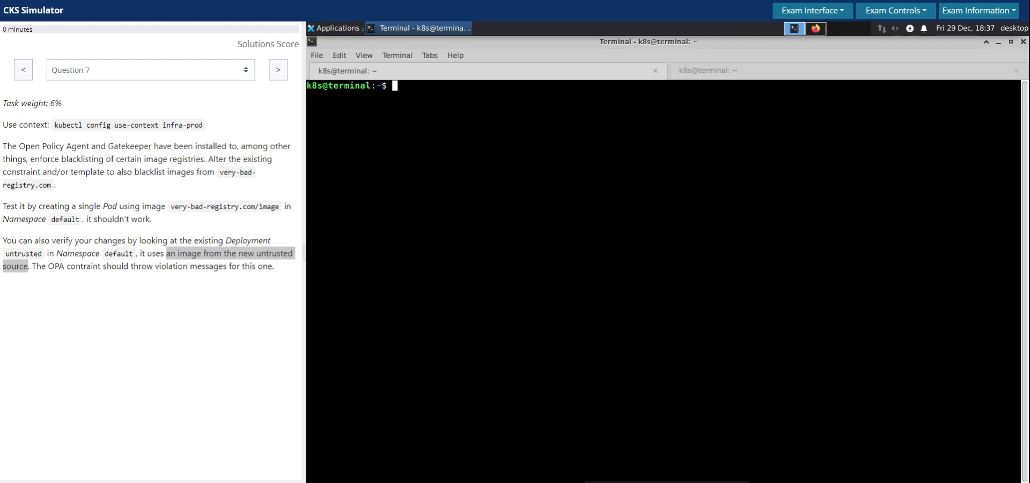
Run a pod named 'test' with image very-bad-registry.com/image to trigger Gatekeeper's denial
text(k run)
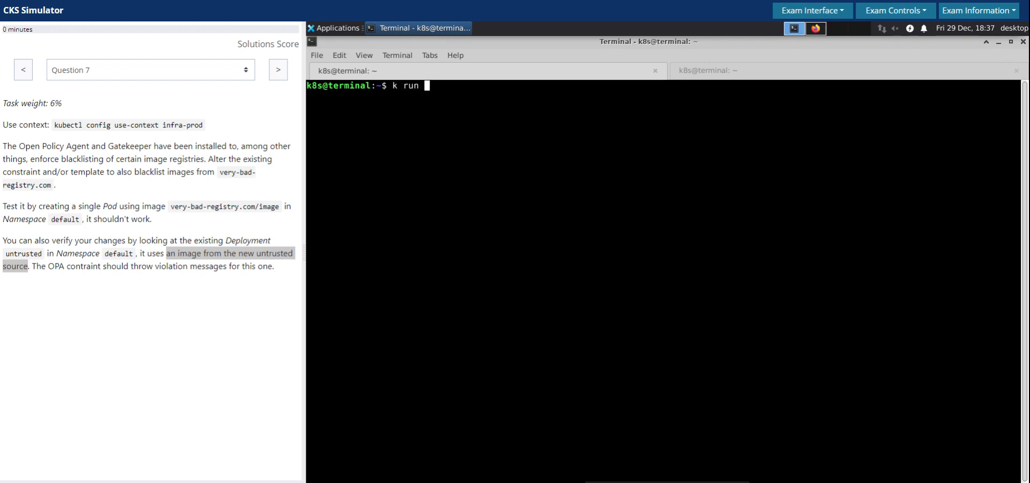
text(test)
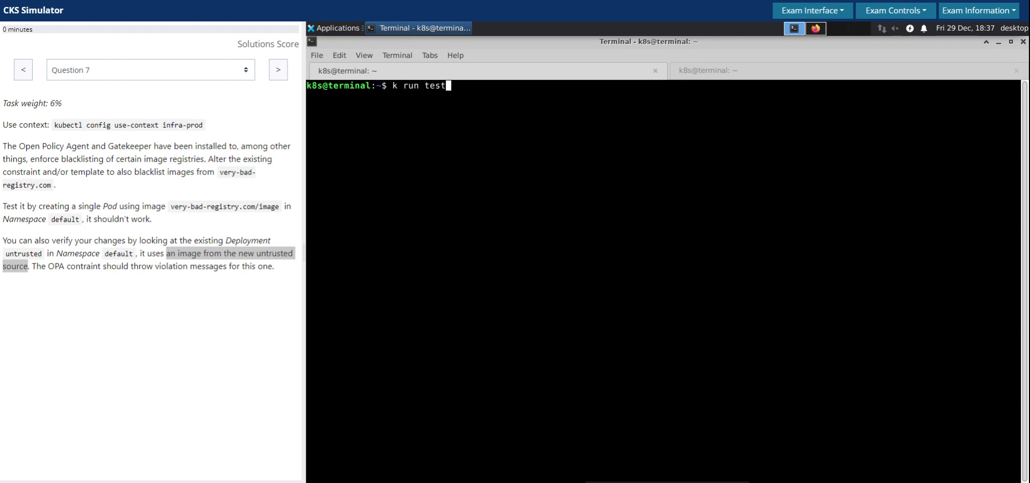
text(--image)
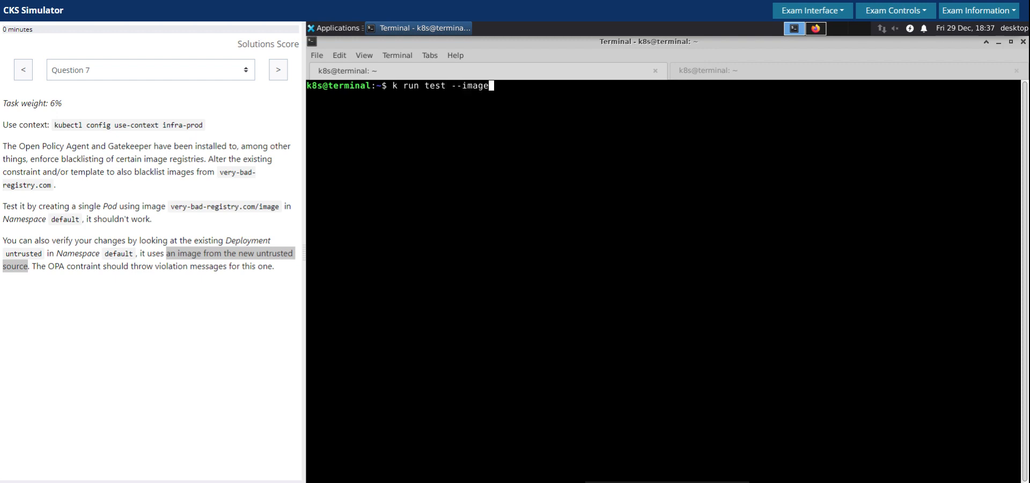
text(=)
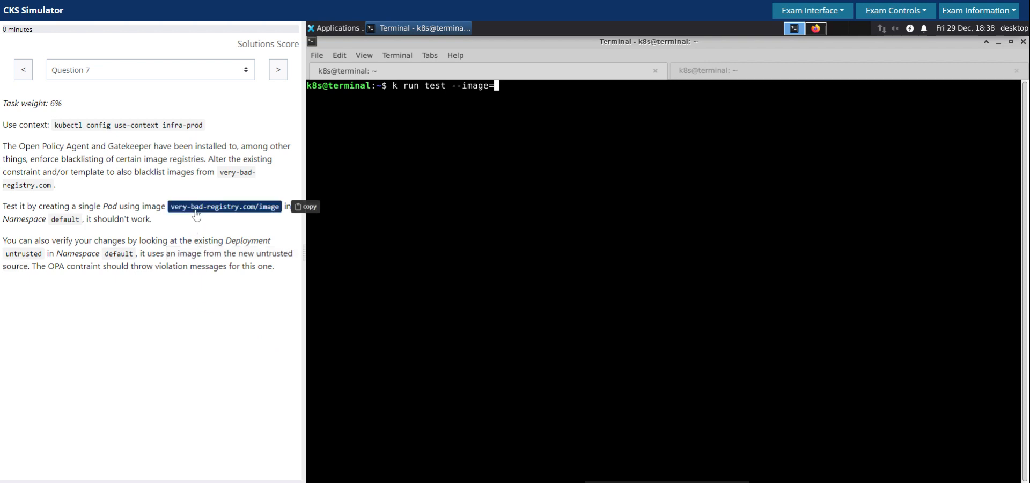
mouse_move(201, 211)
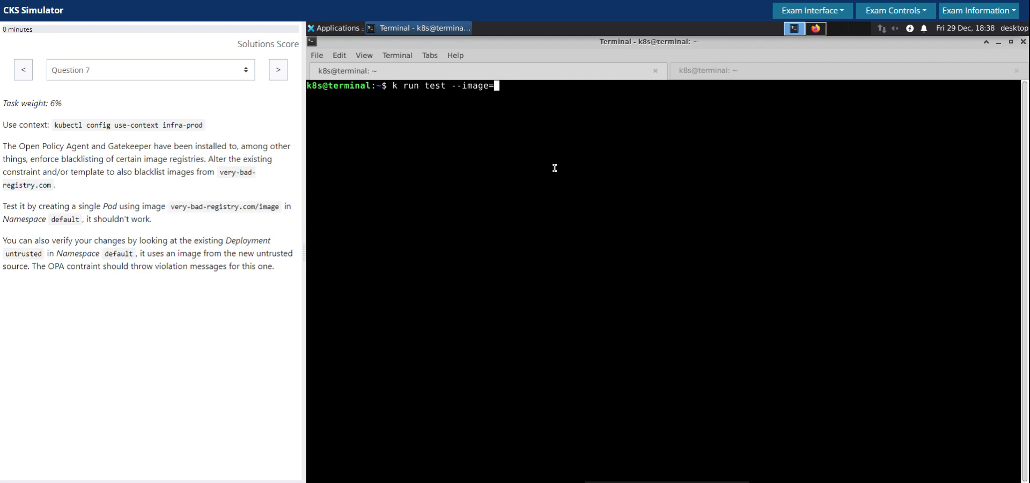
text(untrusted-5579d489cc-2kf6z)
text(very-bad-registry.com/image)
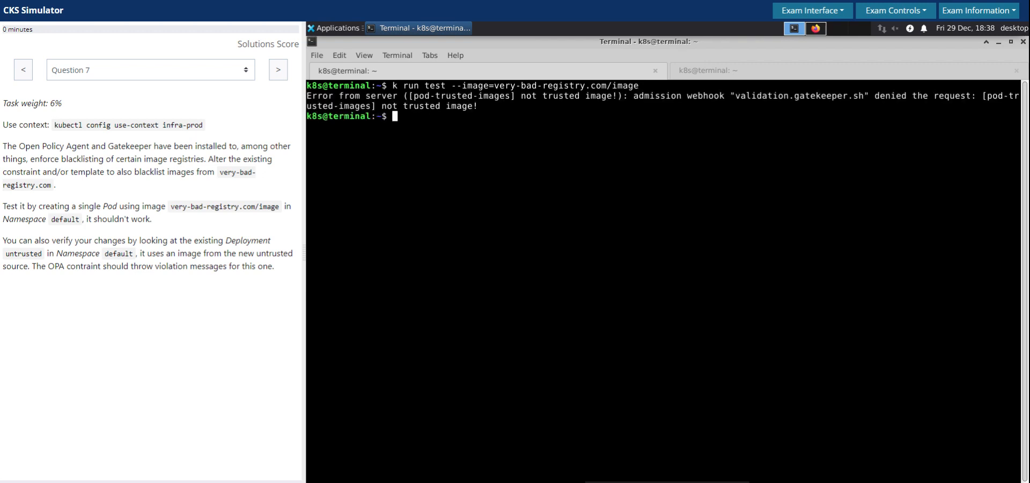
mouse_move(459, 137)
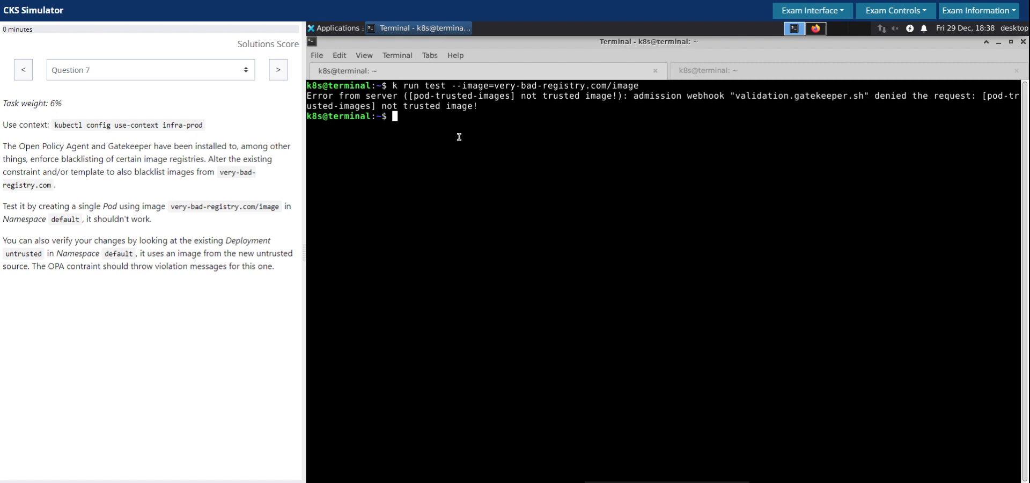
mouse_move(602, 99)
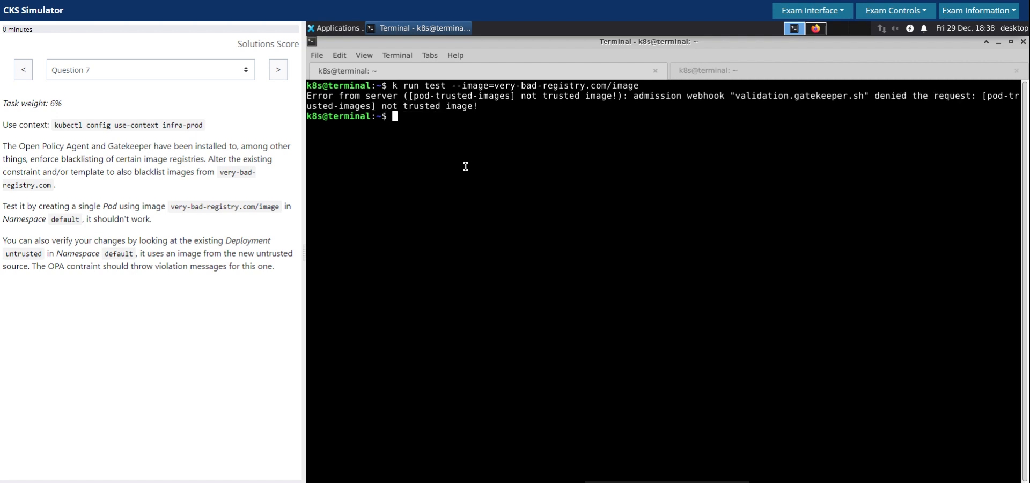
mouse_move(470, 150)
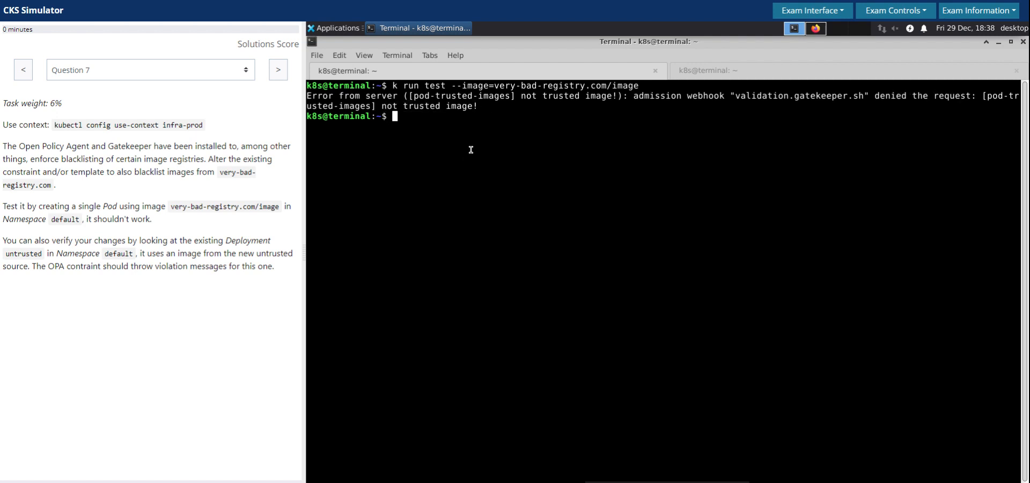